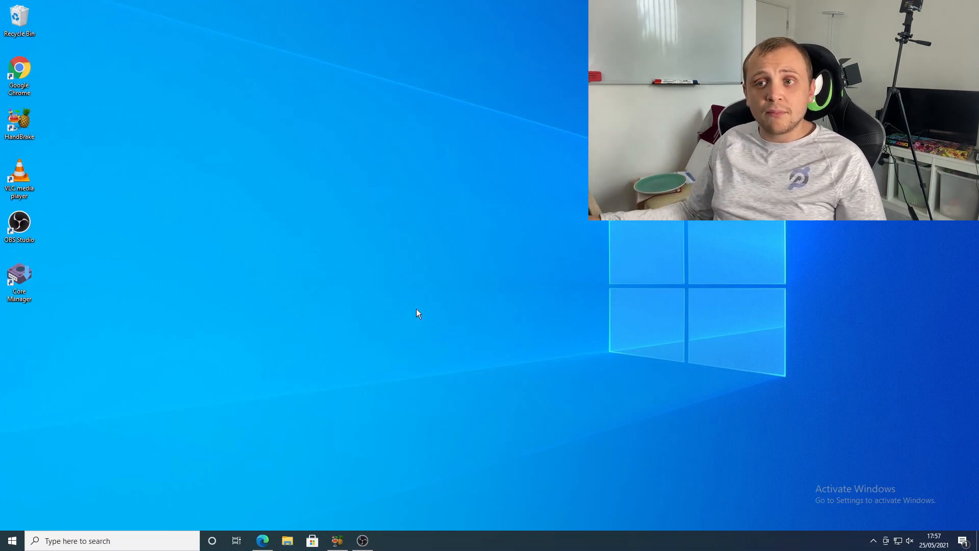
Show the plex.tv Downloads page with Plex Media Server for Windows ready to download.
click(263, 540)
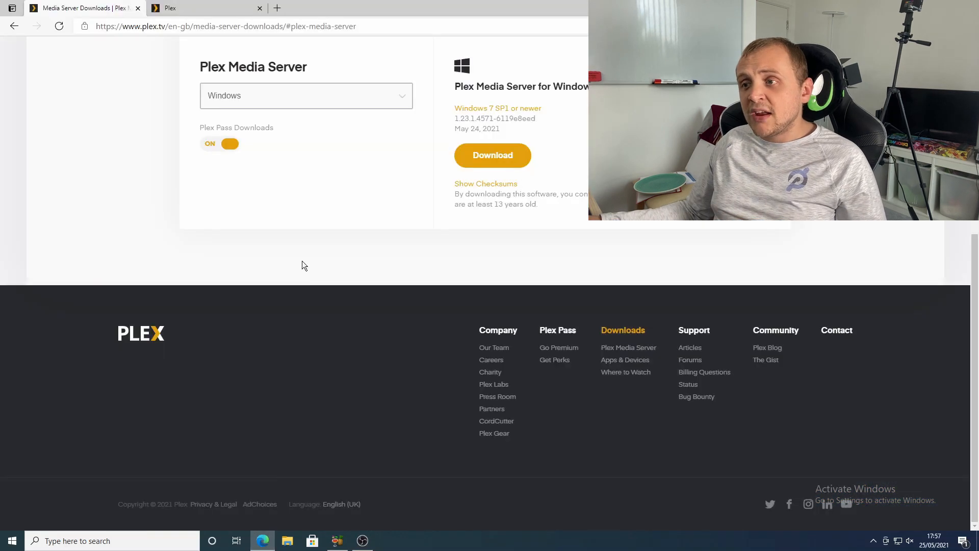
mouse_move(289, 280)
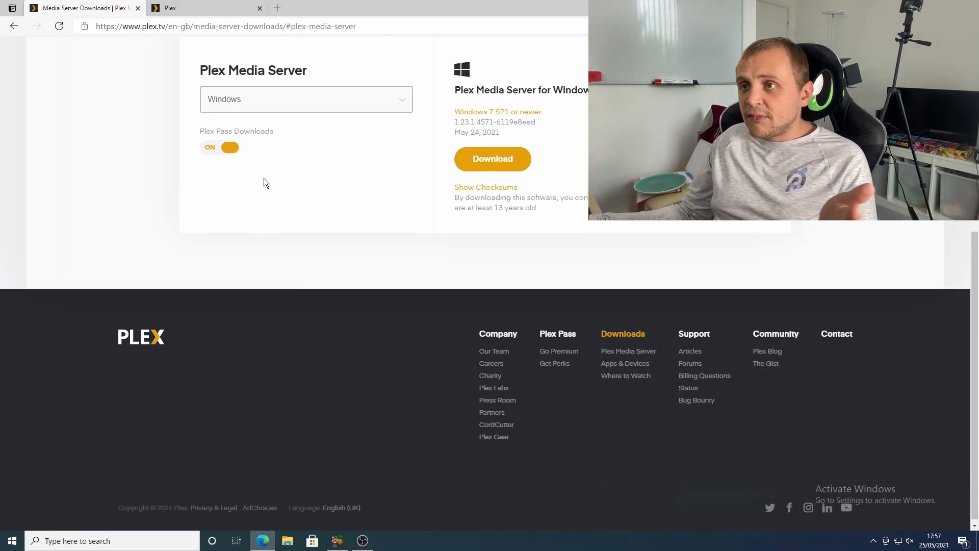
scroll(up, 3)
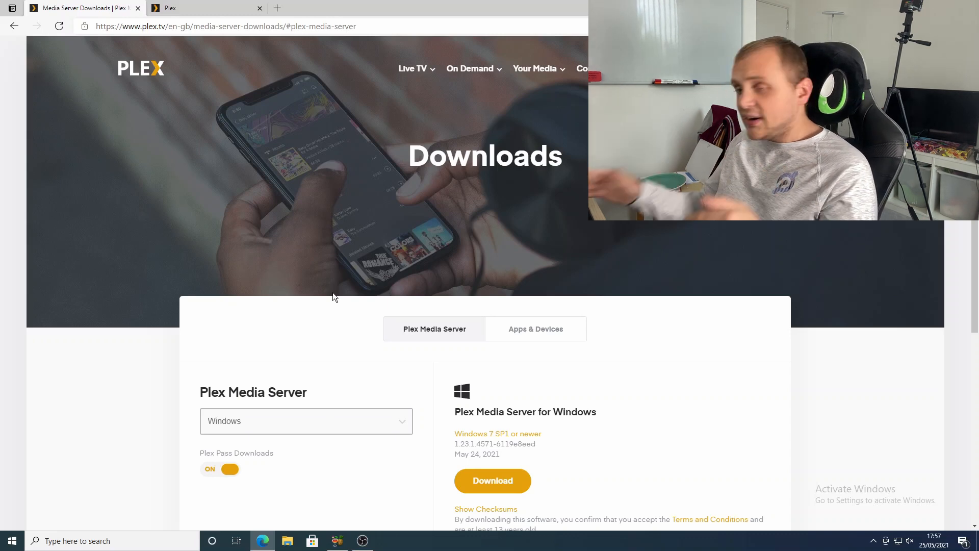
mouse_move(168, 438)
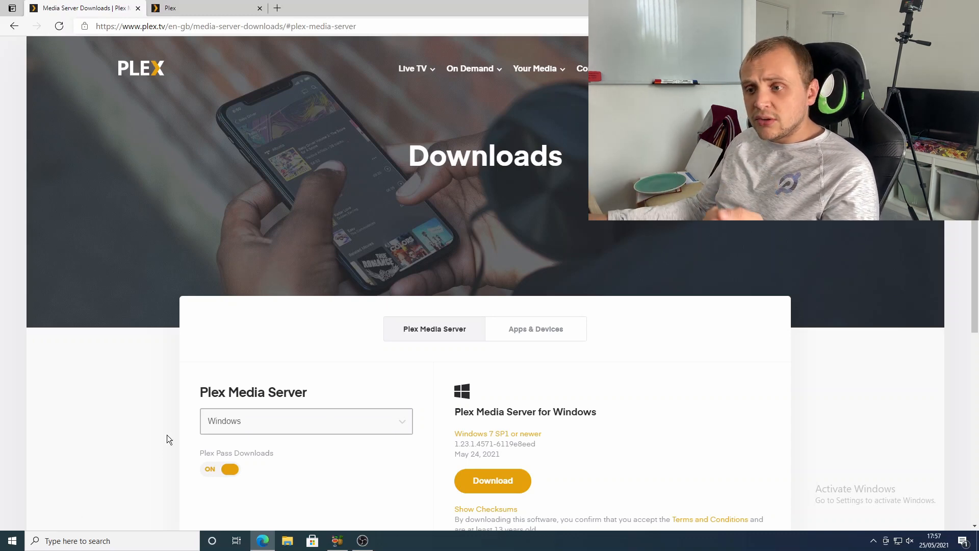
click(305, 421)
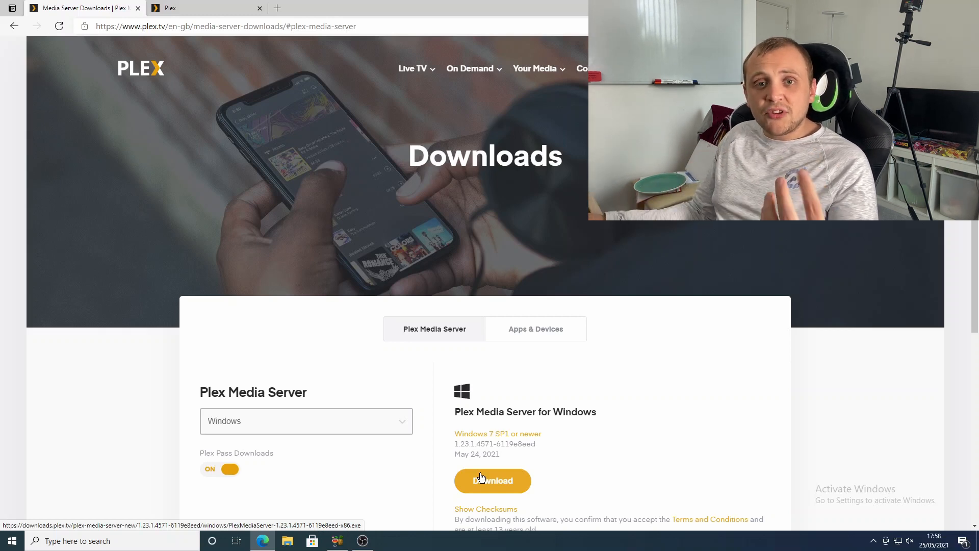
mouse_move(587, 481)
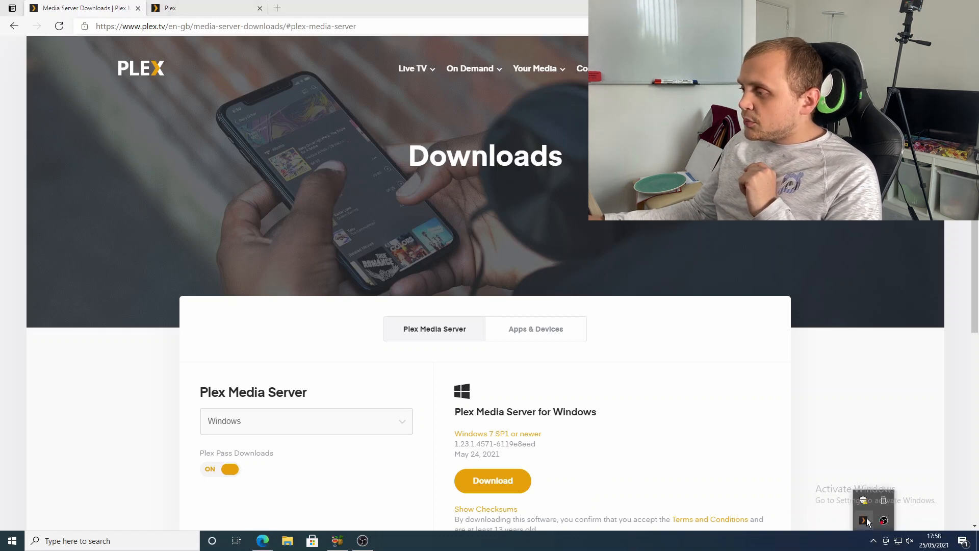
Launch the local Plex web app from the Plex Media Server tray icon's Open Plex option.
right_click(867, 521)
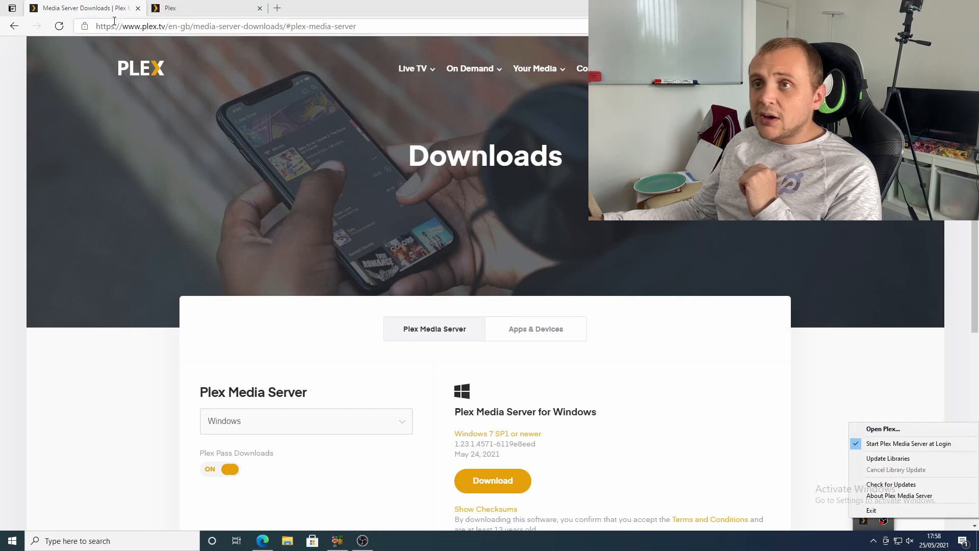
click(881, 429)
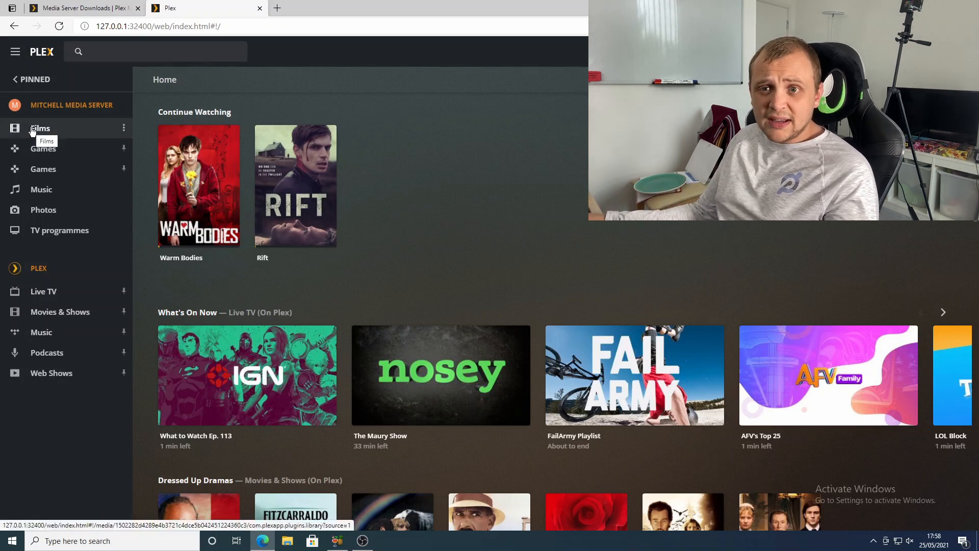
Browse Plex's online Movies & Shows, then show the server's empty Music library.
click(60, 312)
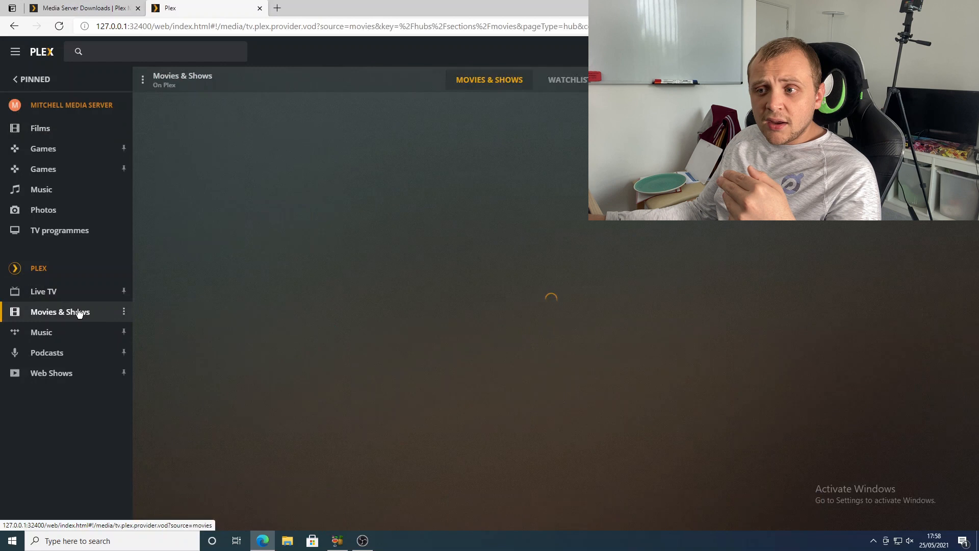
mouse_move(263, 149)
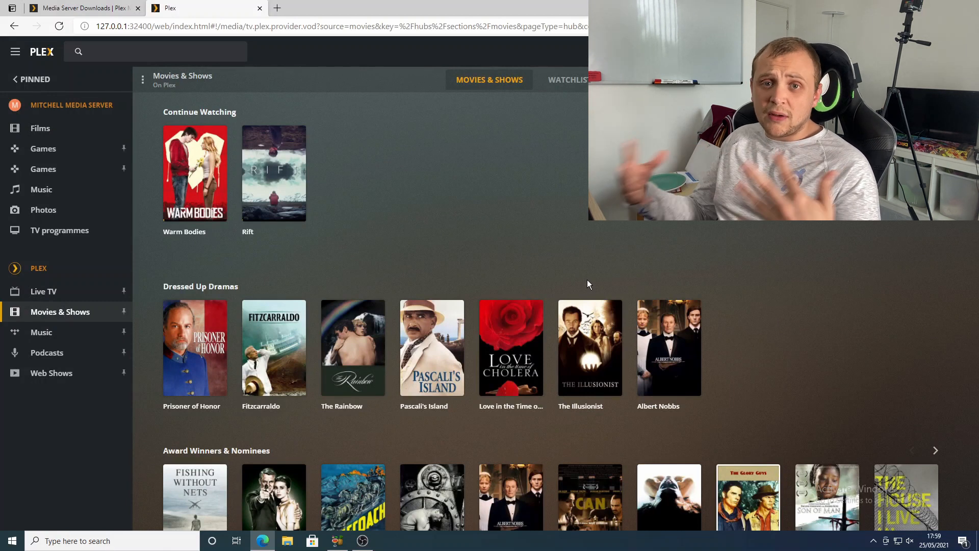
scroll(down, 3)
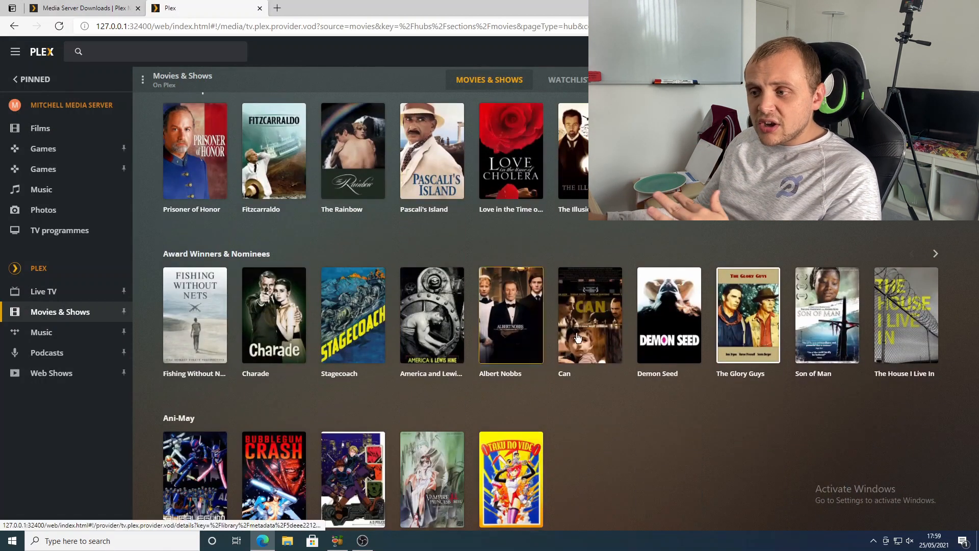
mouse_move(589, 316)
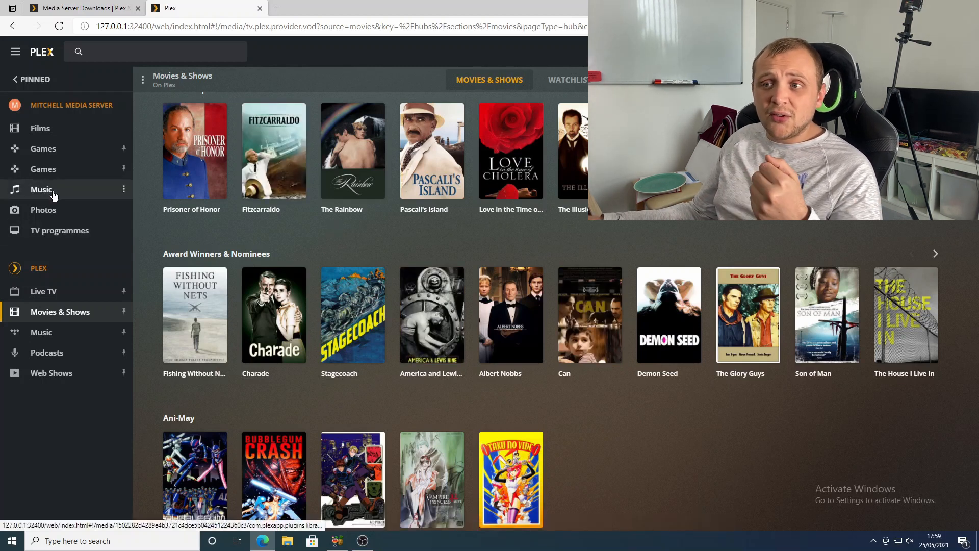
click(41, 189)
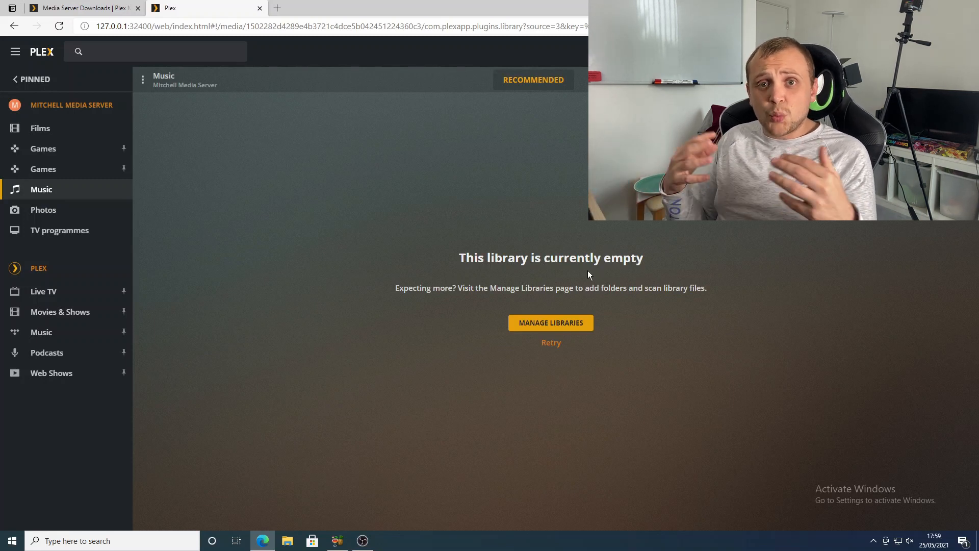
mouse_move(552, 357)
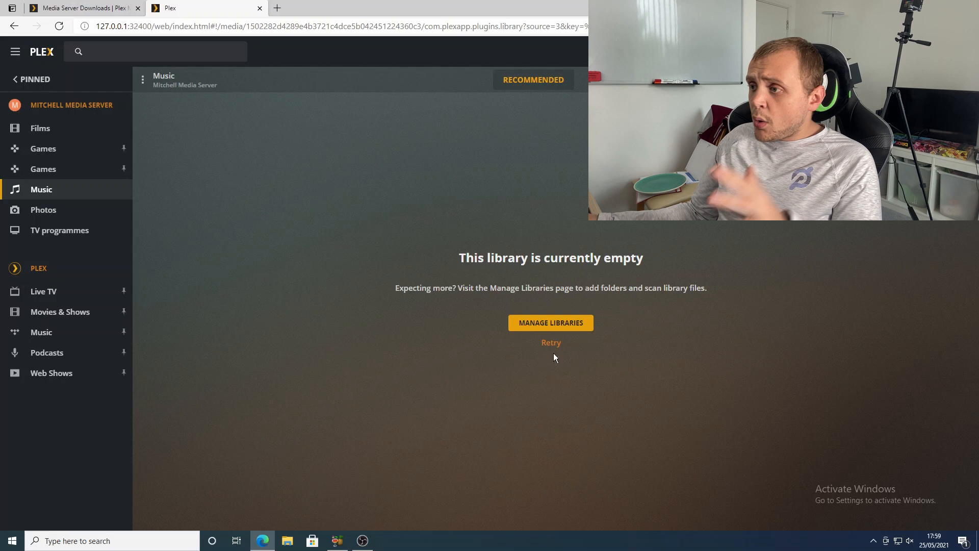
Go to Manage Libraries and start editing the Films library's settings.
click(550, 322)
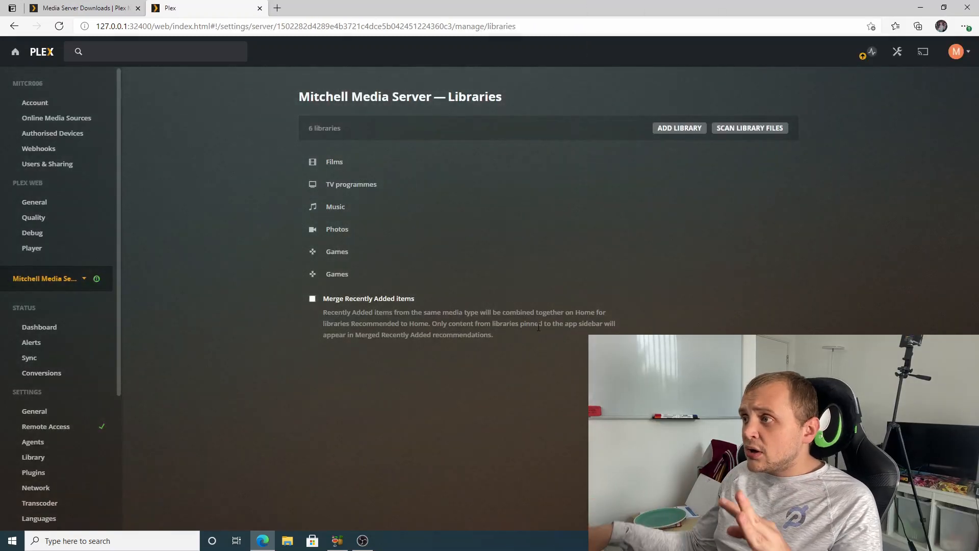
mouse_move(367, 251)
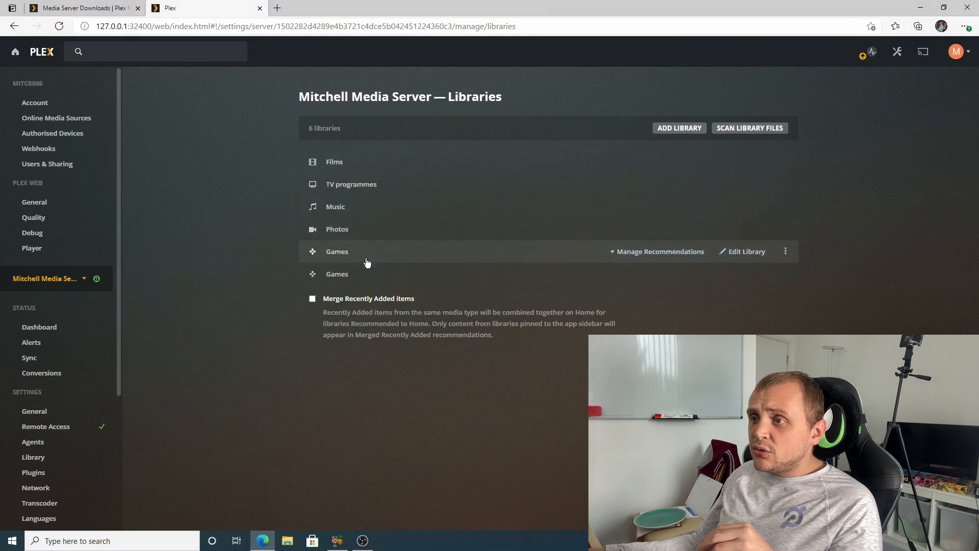
mouse_move(400, 162)
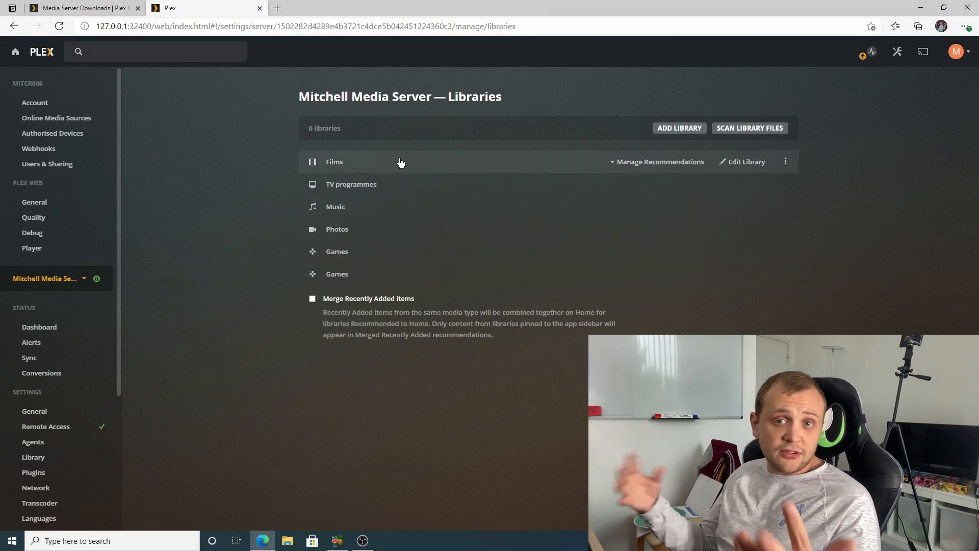
mouse_move(732, 168)
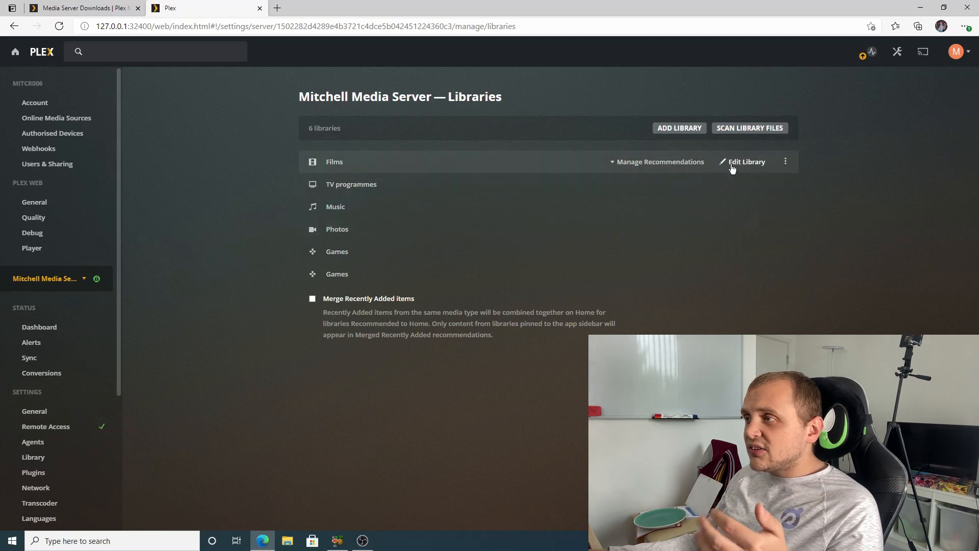
click(746, 163)
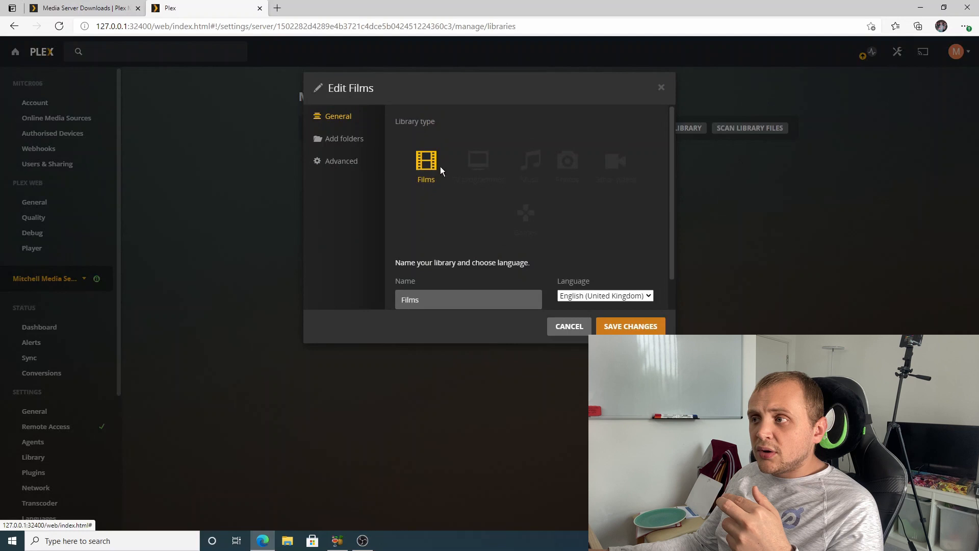
Add the Desktop folder beside Videos\Films in the Films library's folders and save the changes.
click(344, 138)
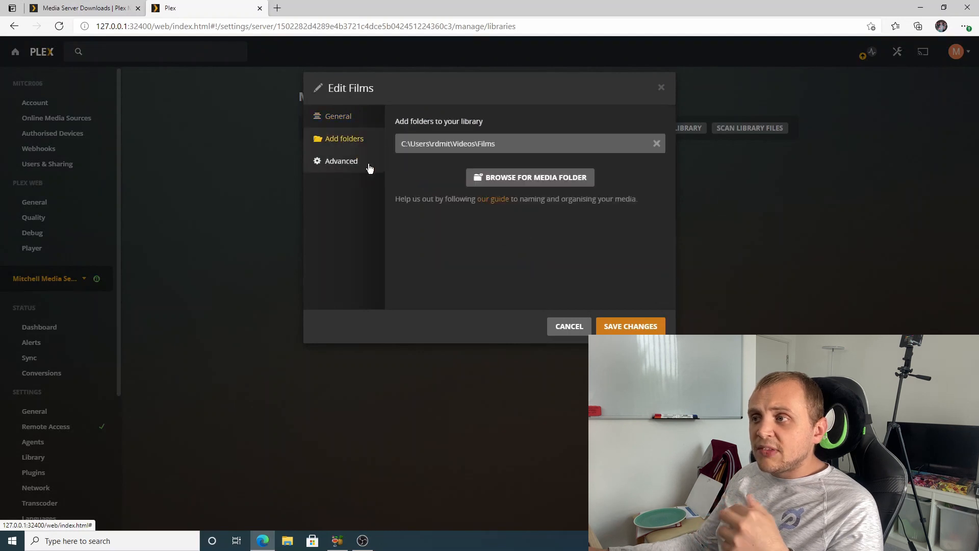
triple_click(529, 143)
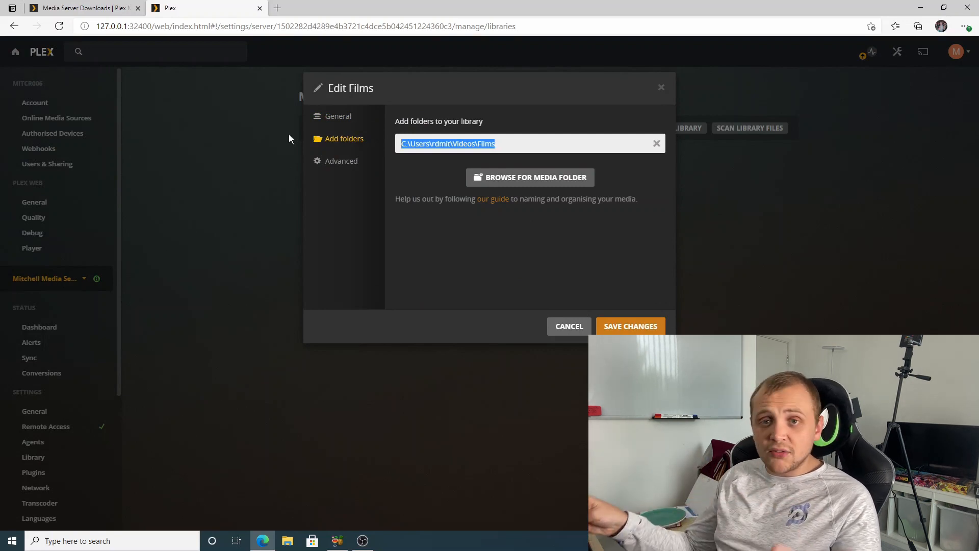
mouse_move(529, 176)
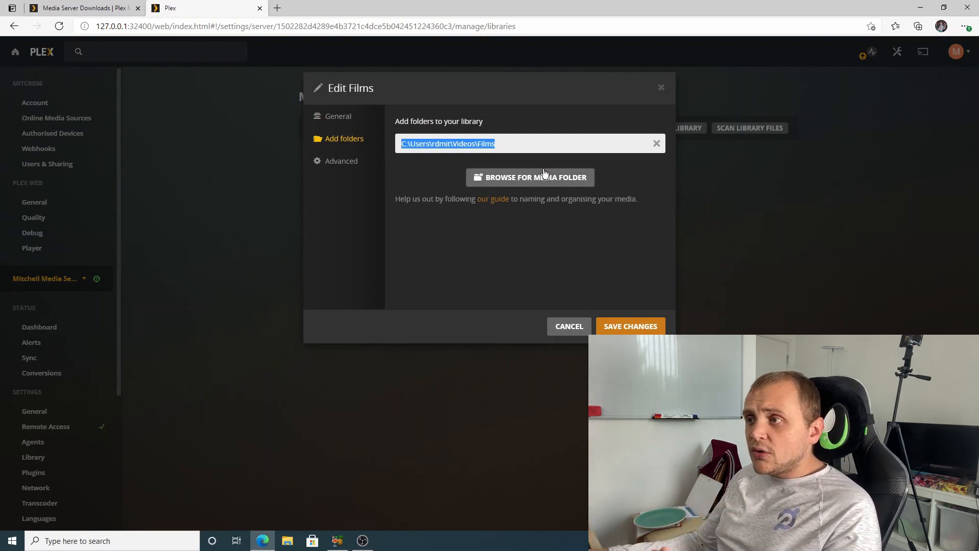
click(529, 176)
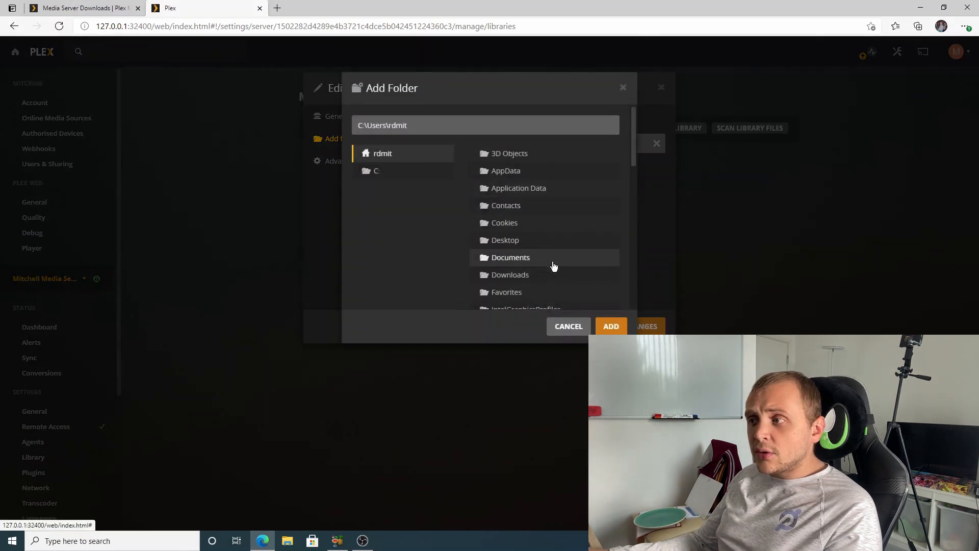
mouse_move(504, 240)
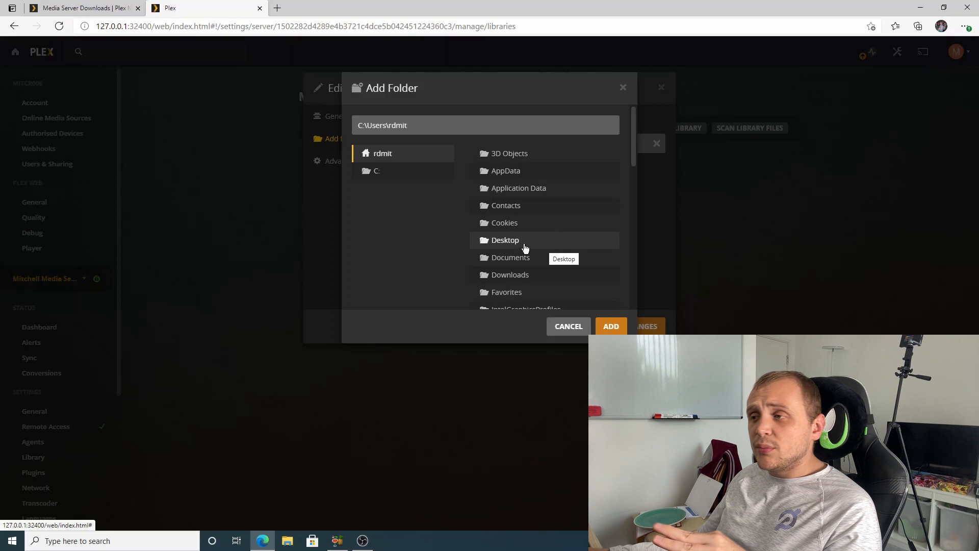
click(505, 239)
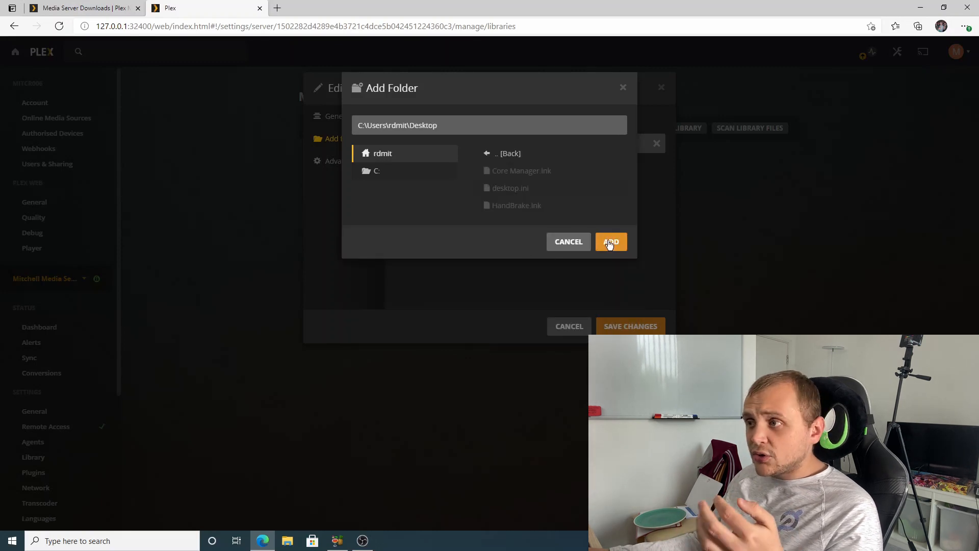
click(609, 242)
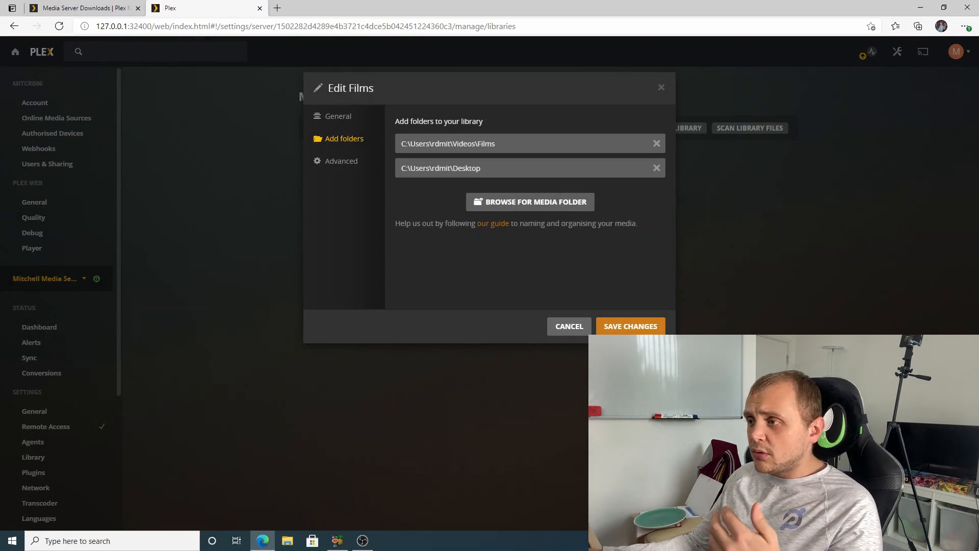
click(568, 325)
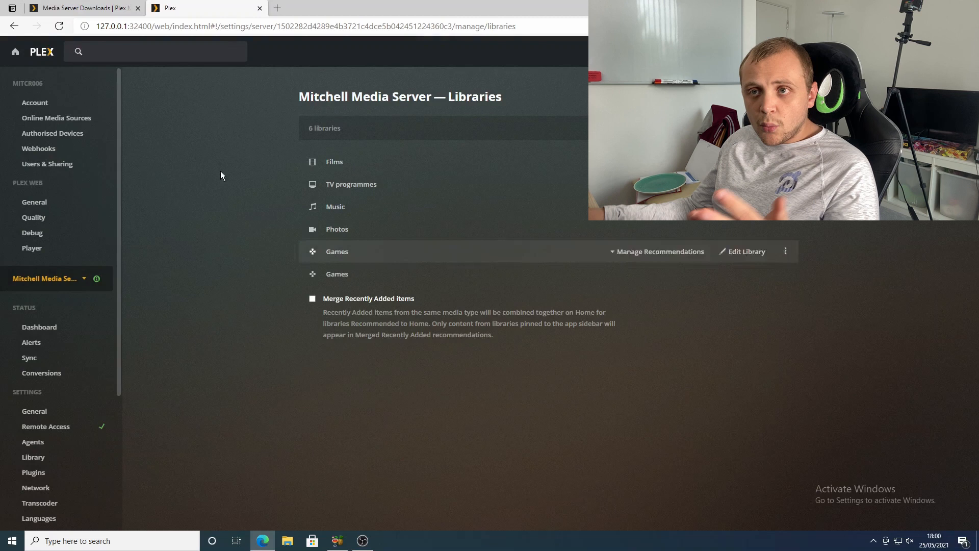
mouse_move(45, 175)
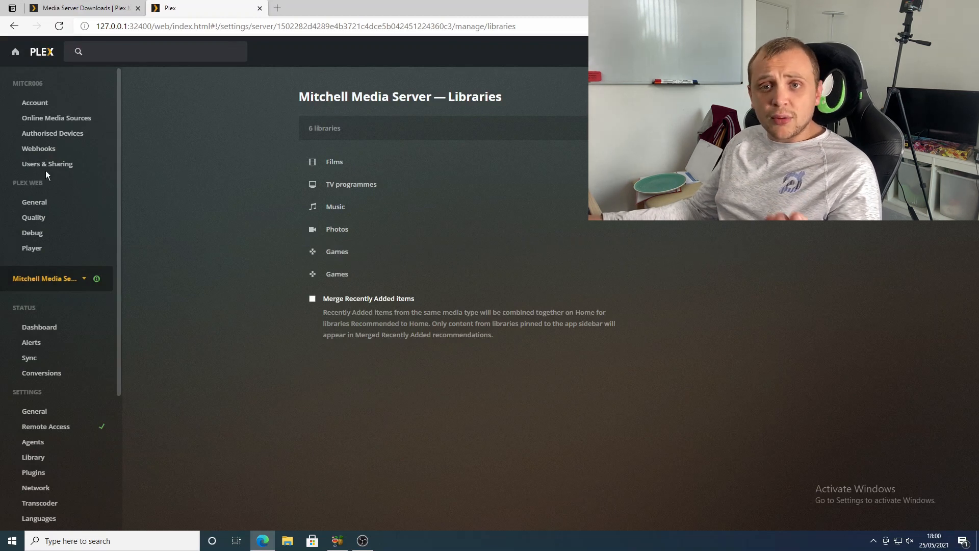
Return to the Plex home page, show all 88 films in Films, dismissing the Resume Playback prompt.
click(40, 51)
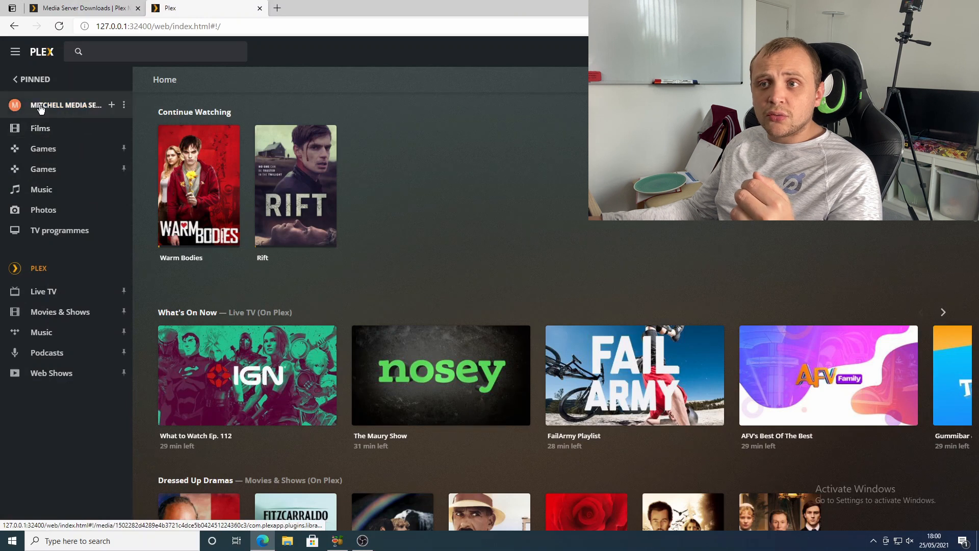
click(40, 128)
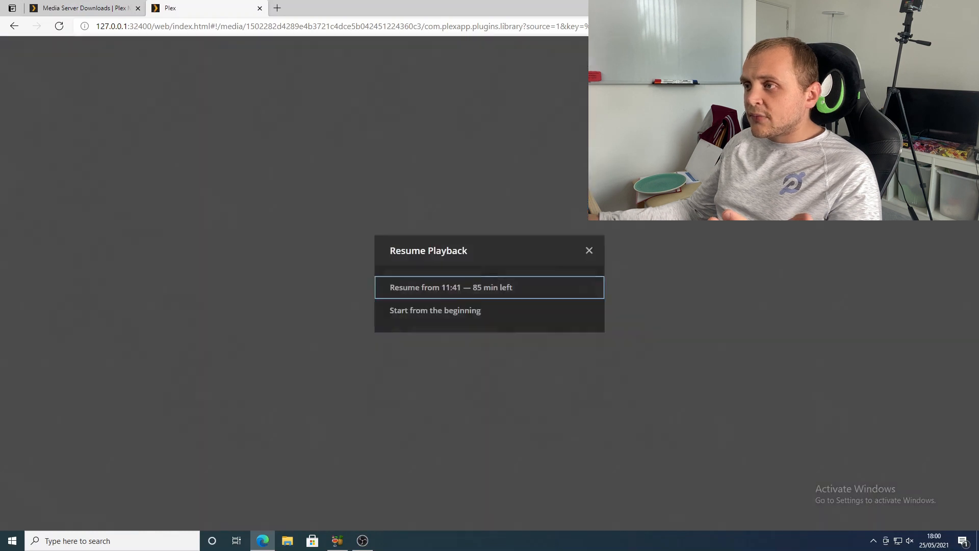
click(587, 250)
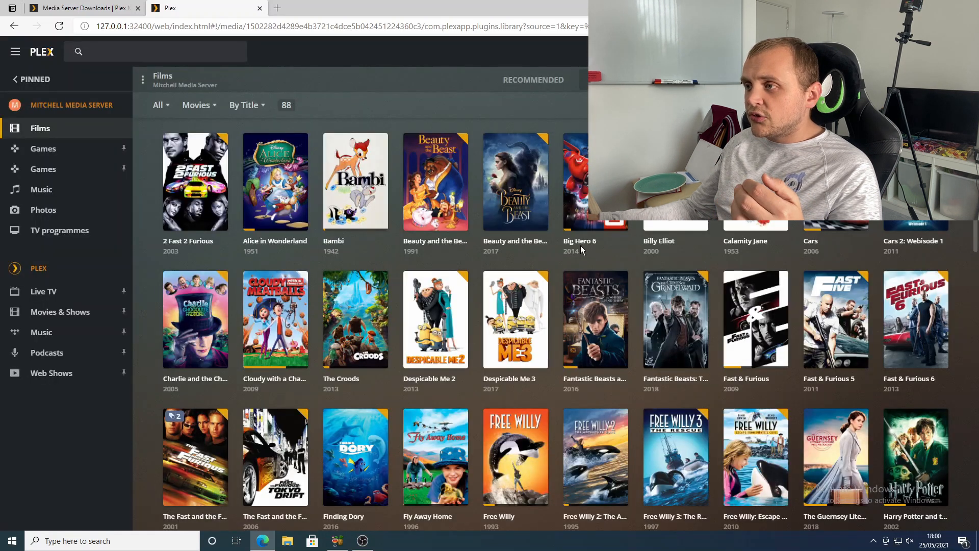
From Big Hero 6's cast list, filter the Films library to Jamie Chung's single film.
click(594, 181)
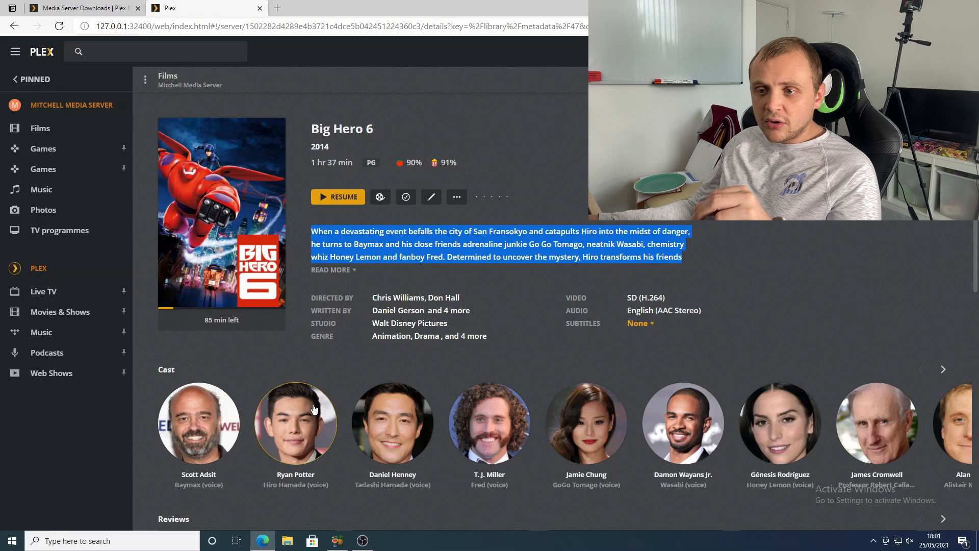
scroll(down, 3)
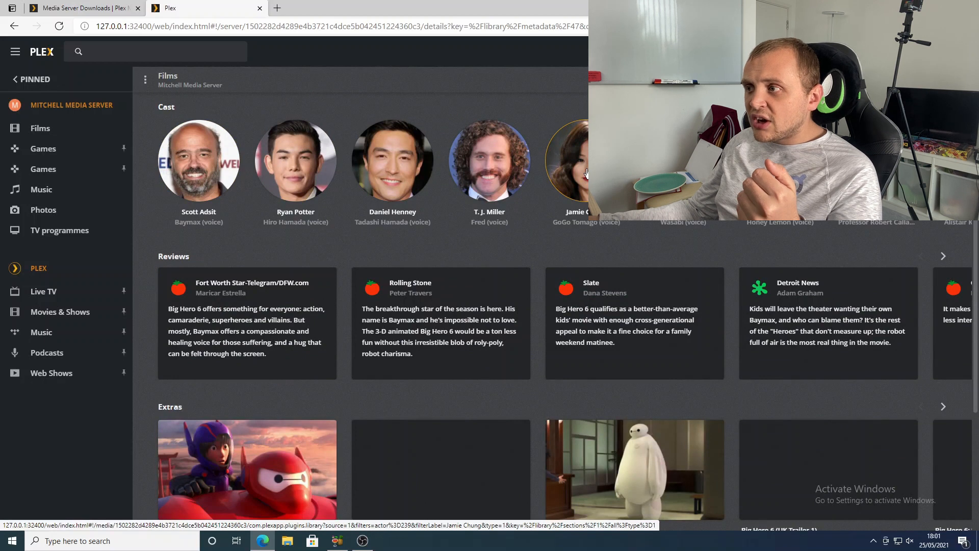
click(585, 159)
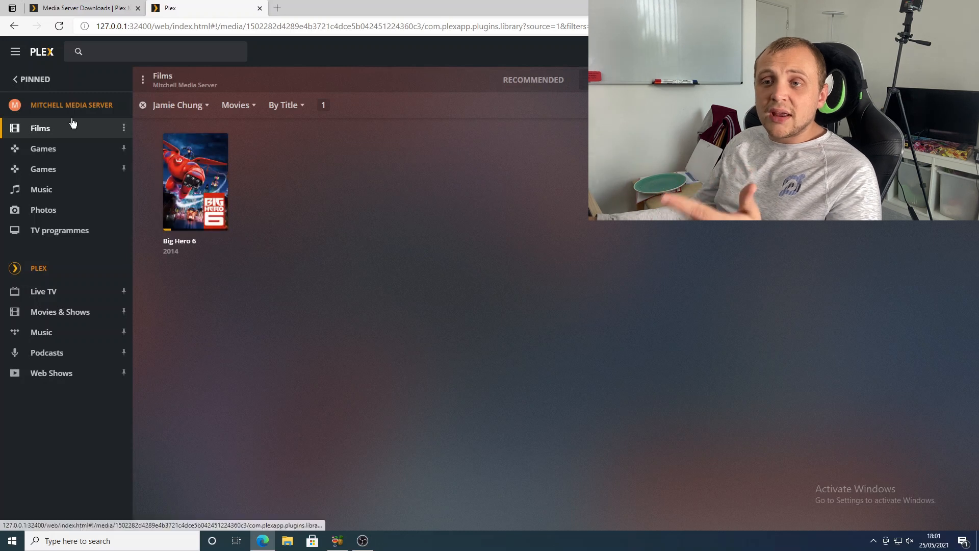
From 2017 Beauty and the Beast's cast list, filter Films to Emma Watson's nine films.
click(141, 104)
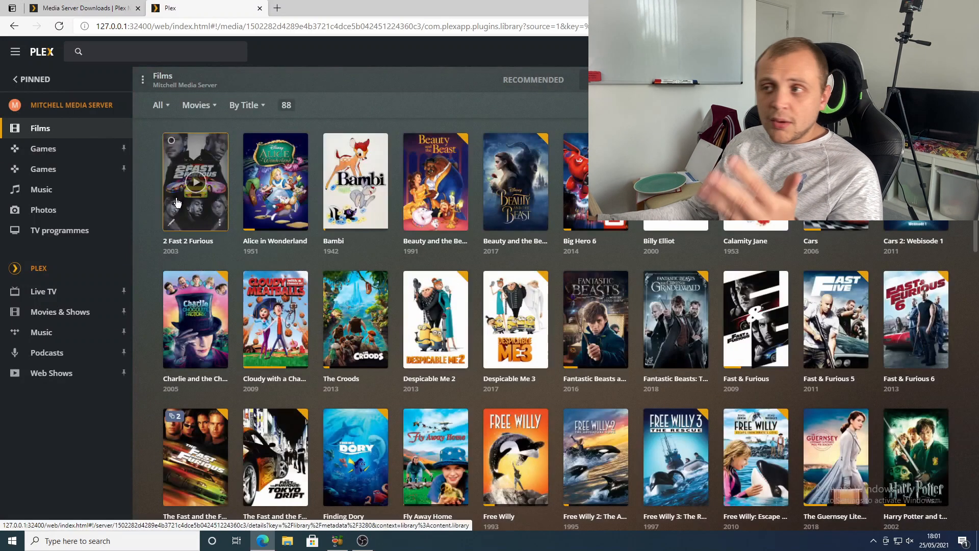
mouse_move(515, 182)
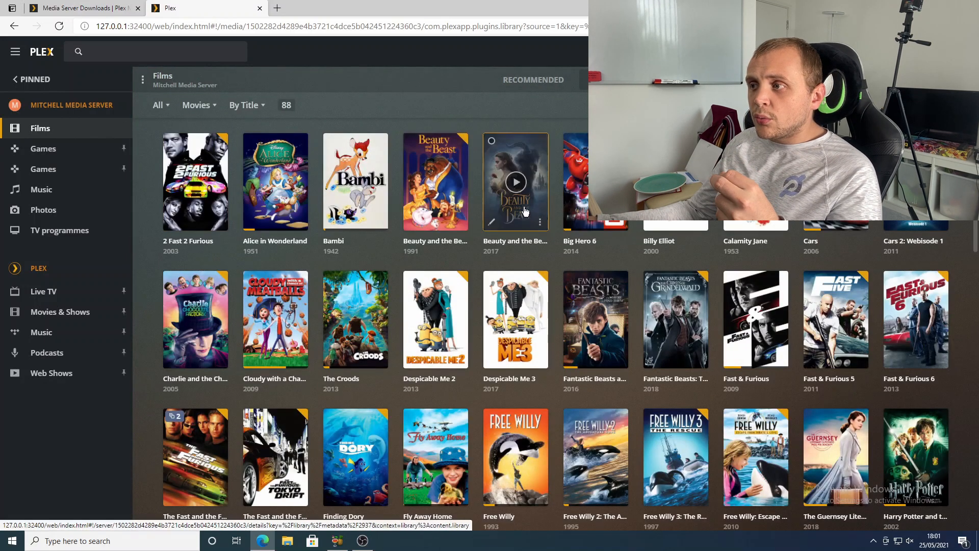
click(515, 181)
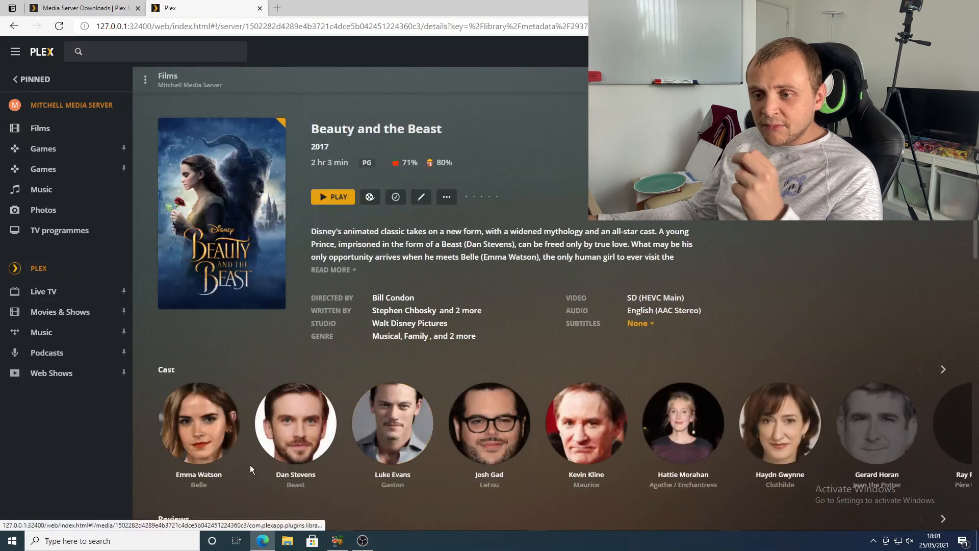
click(198, 424)
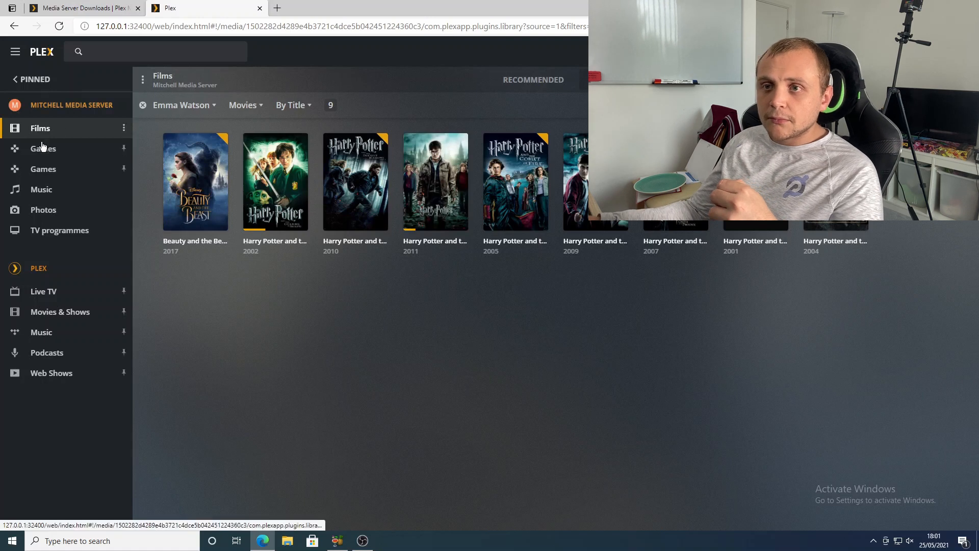
Play 2 Fast 2 Furious from the full Films library and pause it a few seconds in.
click(142, 105)
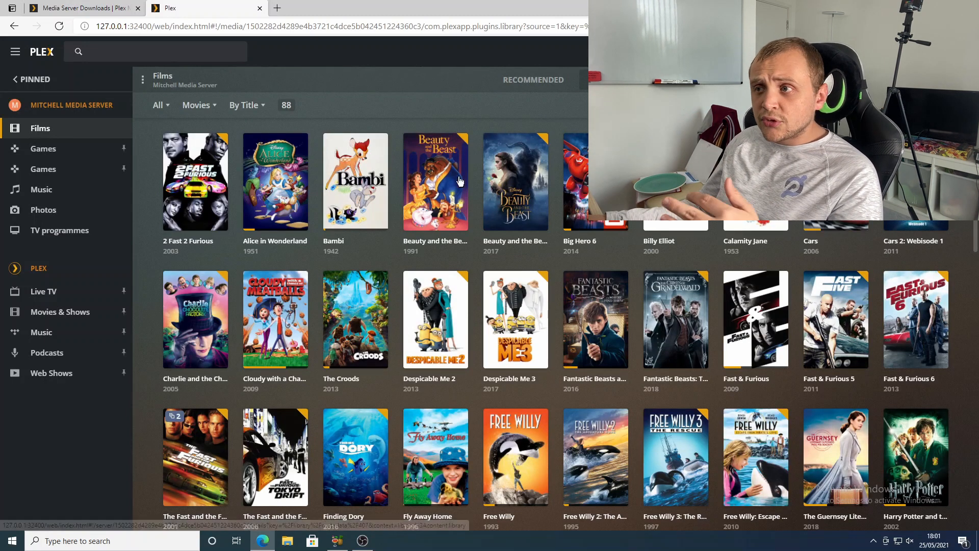
mouse_move(195, 182)
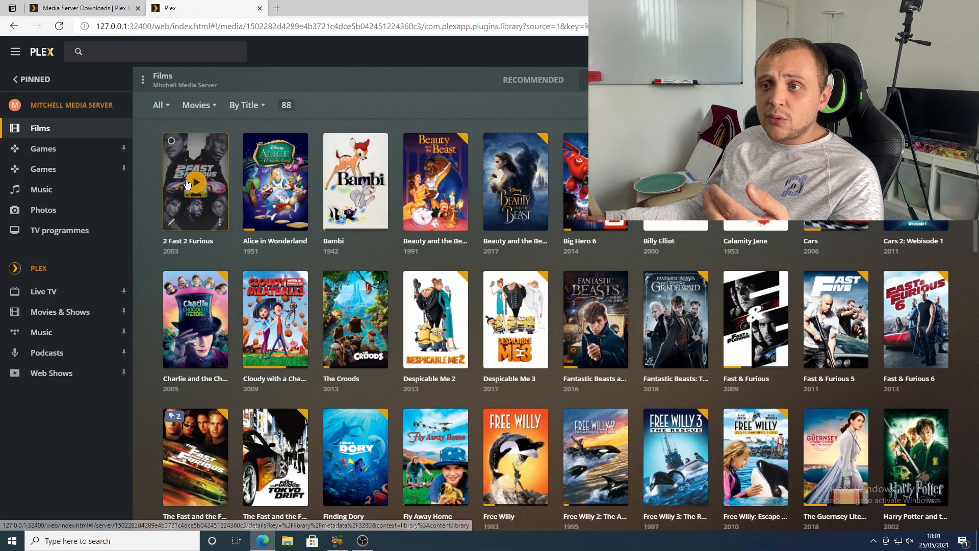
click(195, 182)
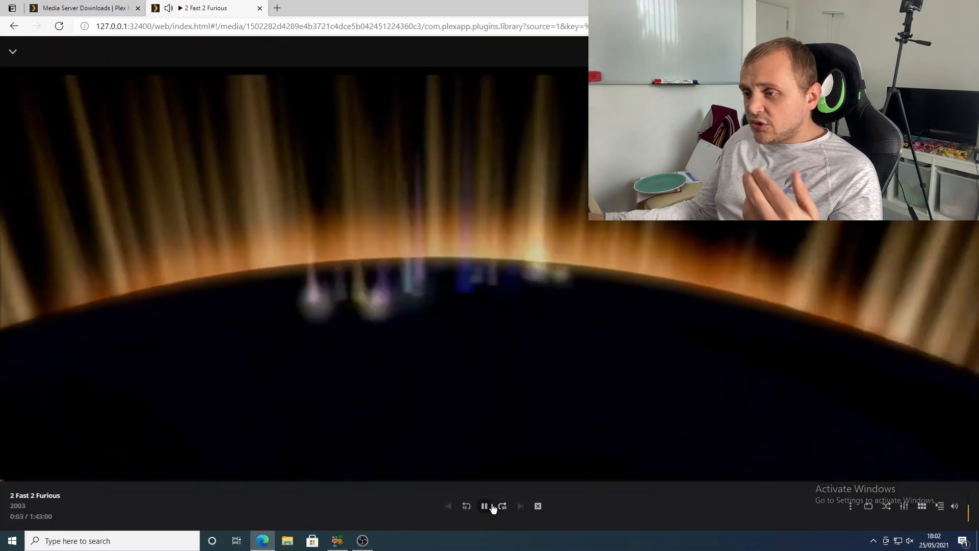
click(484, 506)
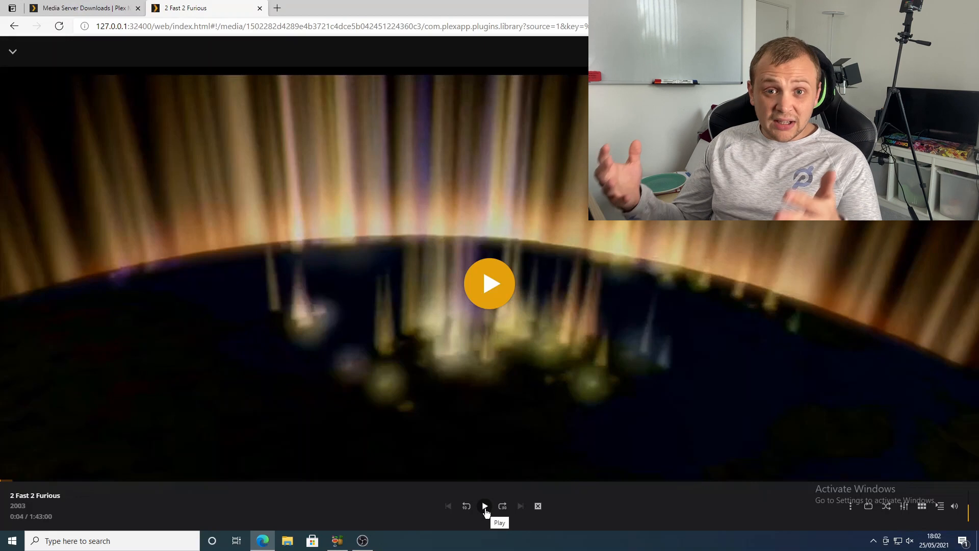
mouse_move(132, 218)
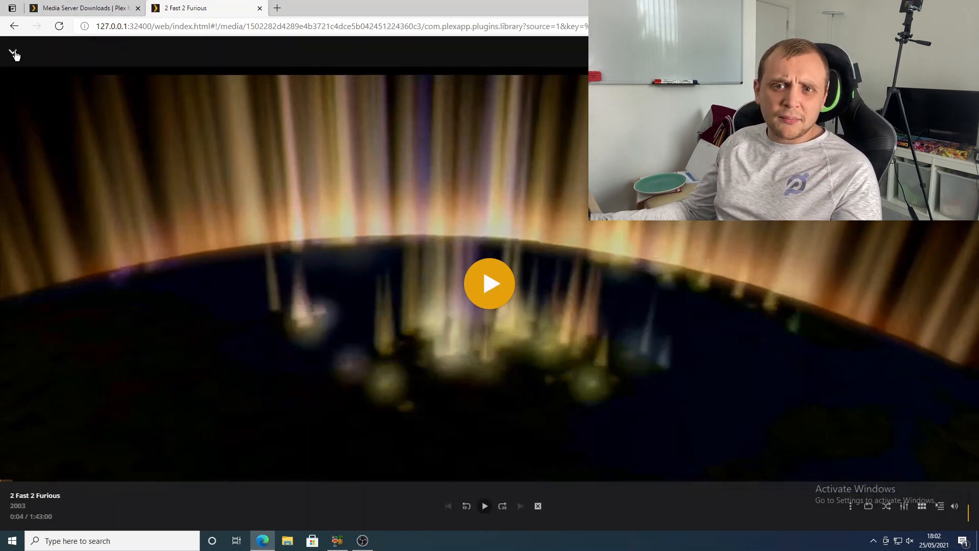
click(13, 55)
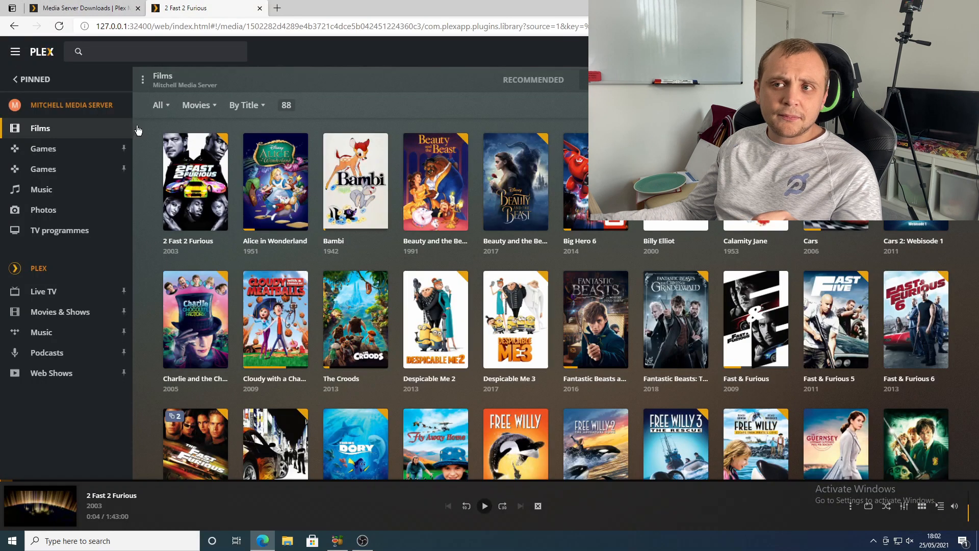
mouse_move(195, 181)
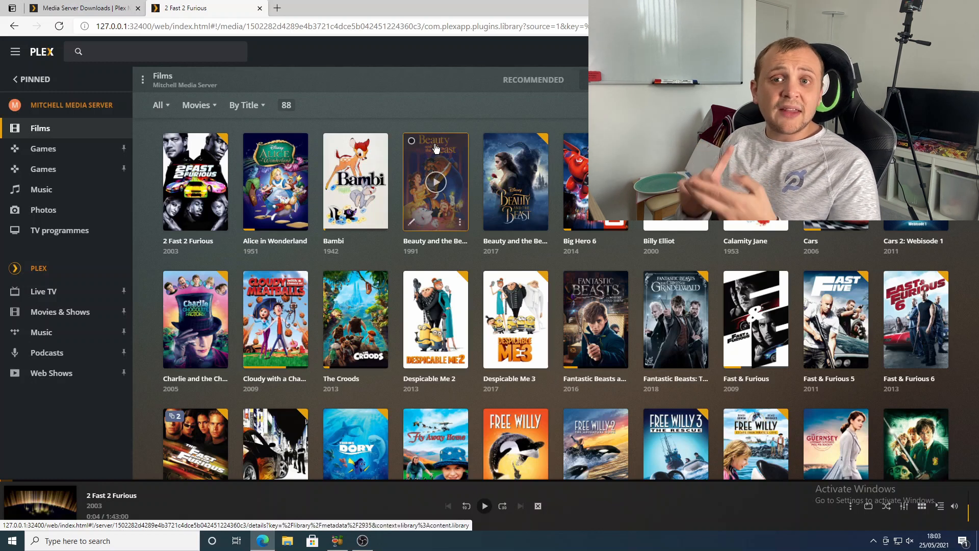
mouse_move(393, 445)
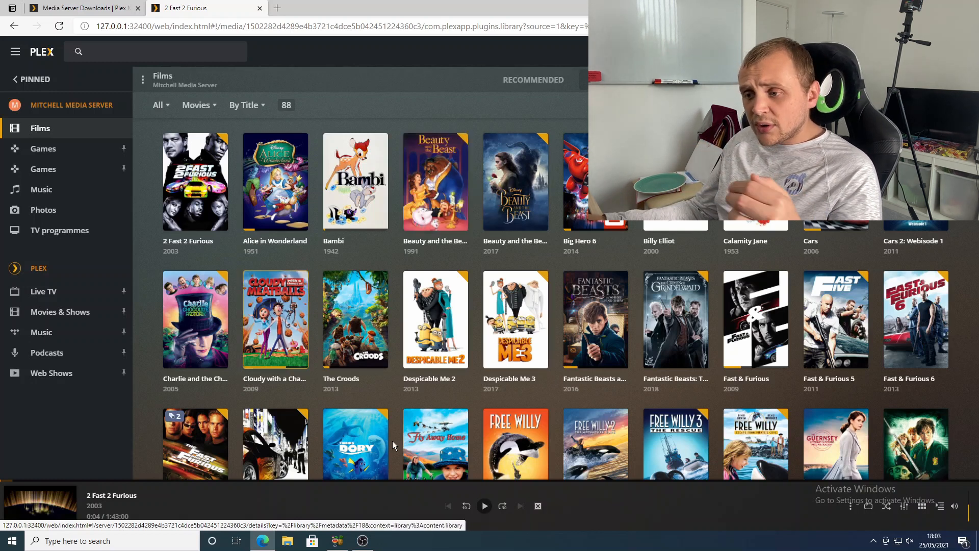
In HandBrake, scan the Willy Wonka DVD in drive D:\ as the encode source.
click(337, 541)
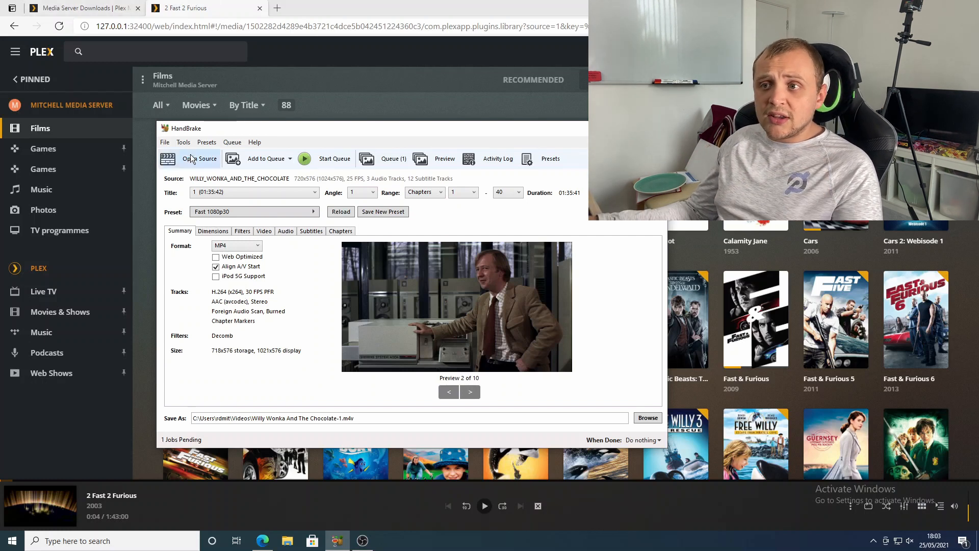
click(200, 158)
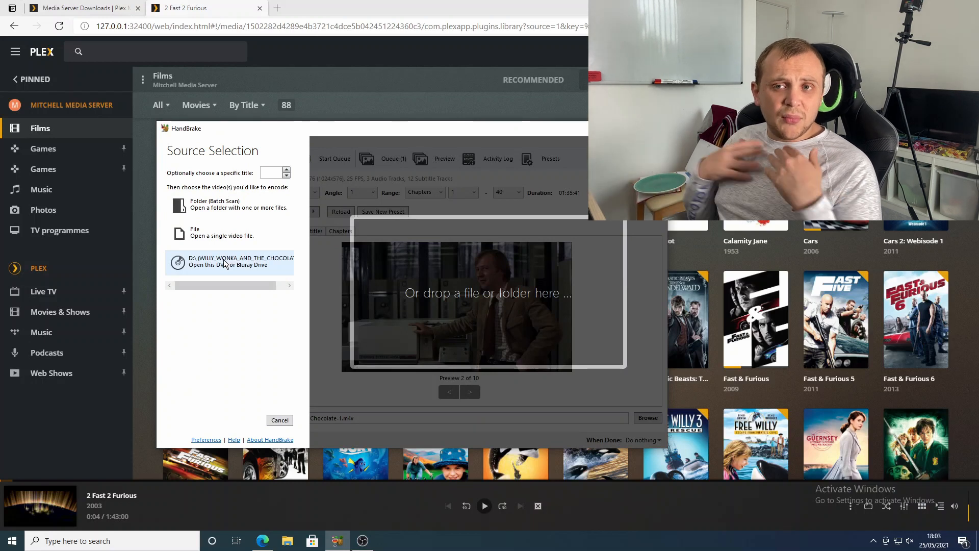
click(230, 261)
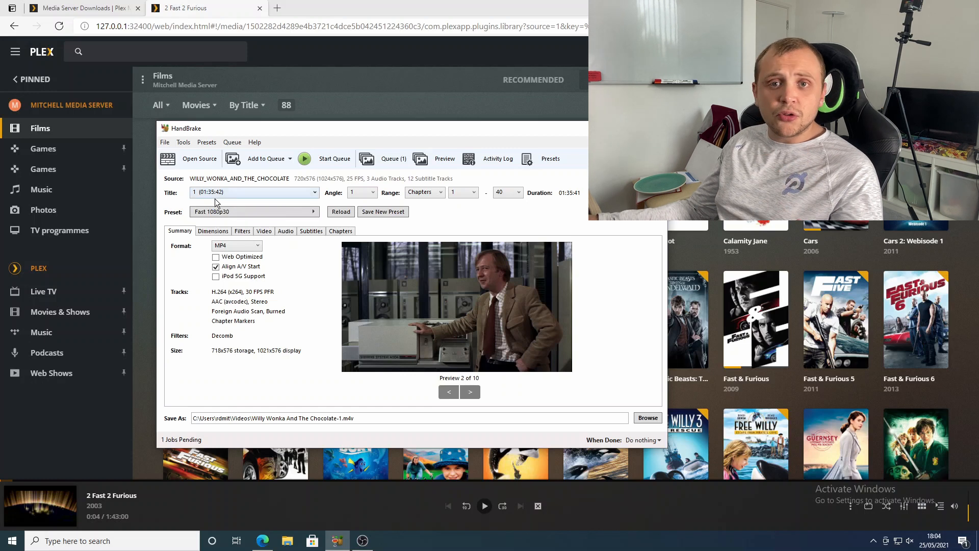
mouse_move(262, 238)
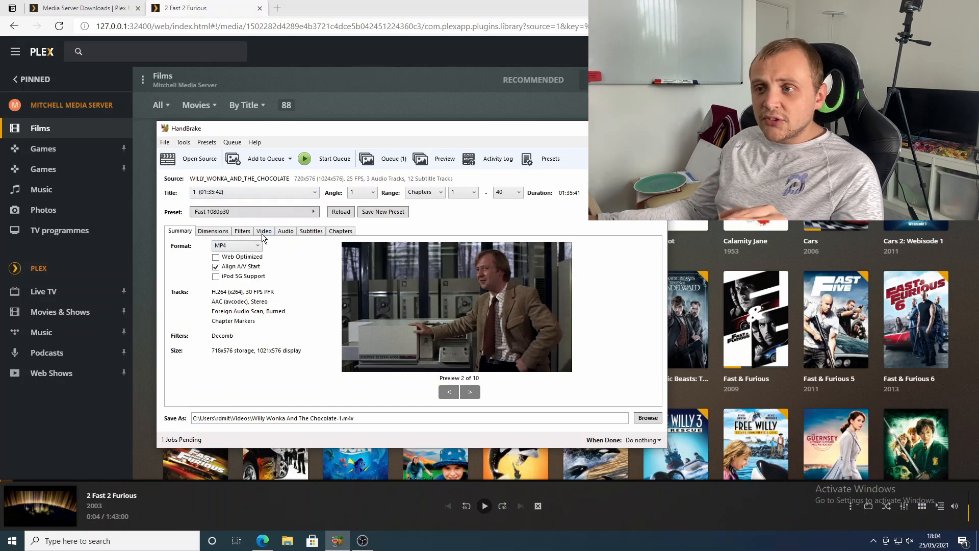
Review the video settings: H.264 codec, 30 fps peak framerate, constant quality RF 22.
click(263, 231)
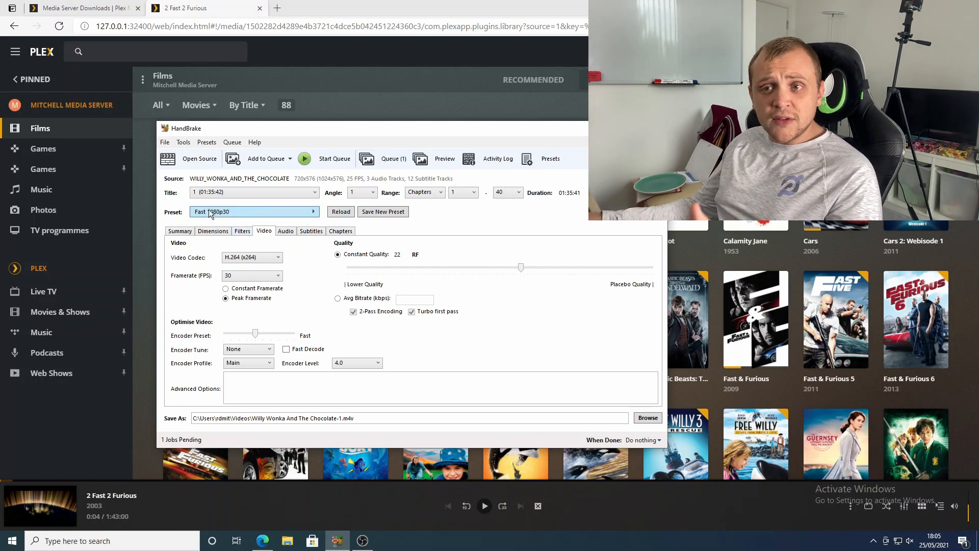
Set the output path to Videos\Films\Willy Wonka and the chocolate factory, replacing the existing file.
click(179, 232)
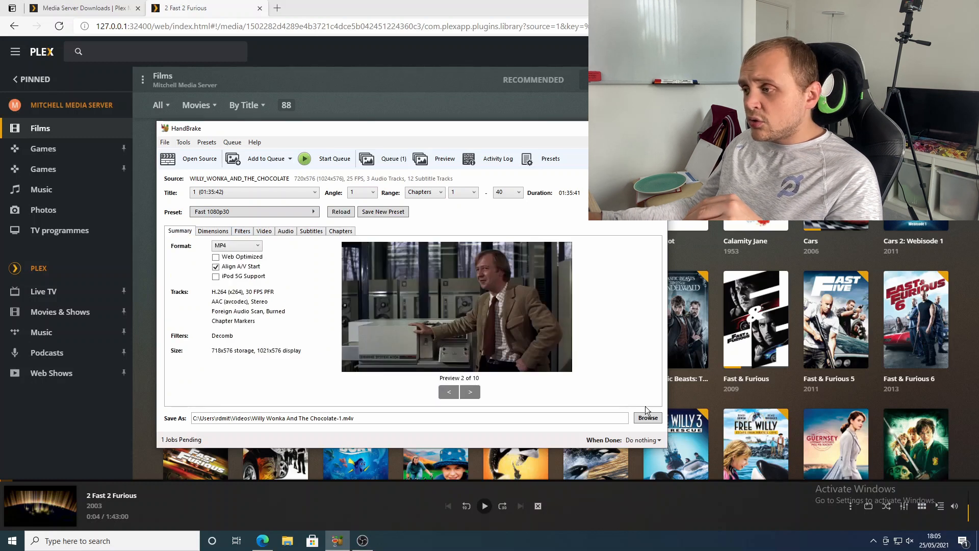
click(647, 418)
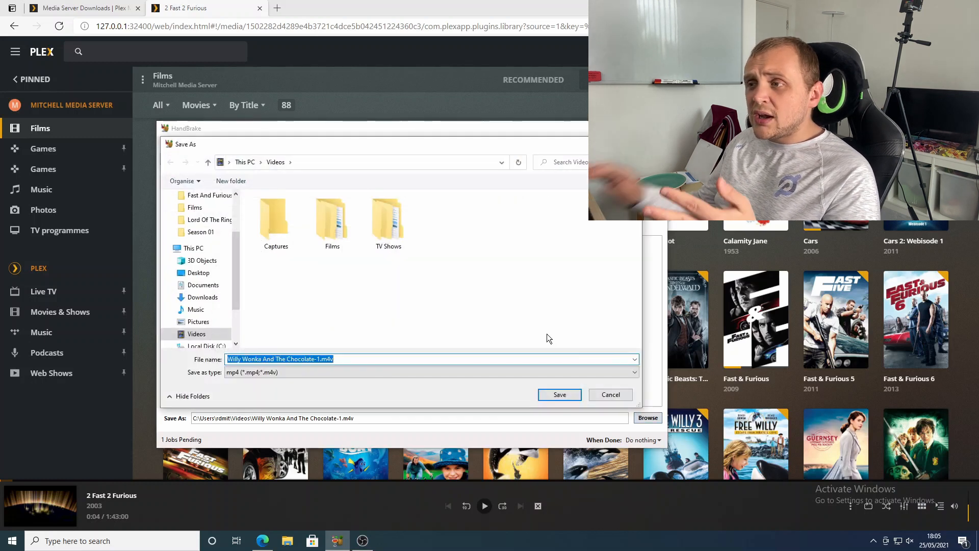
click(331, 218)
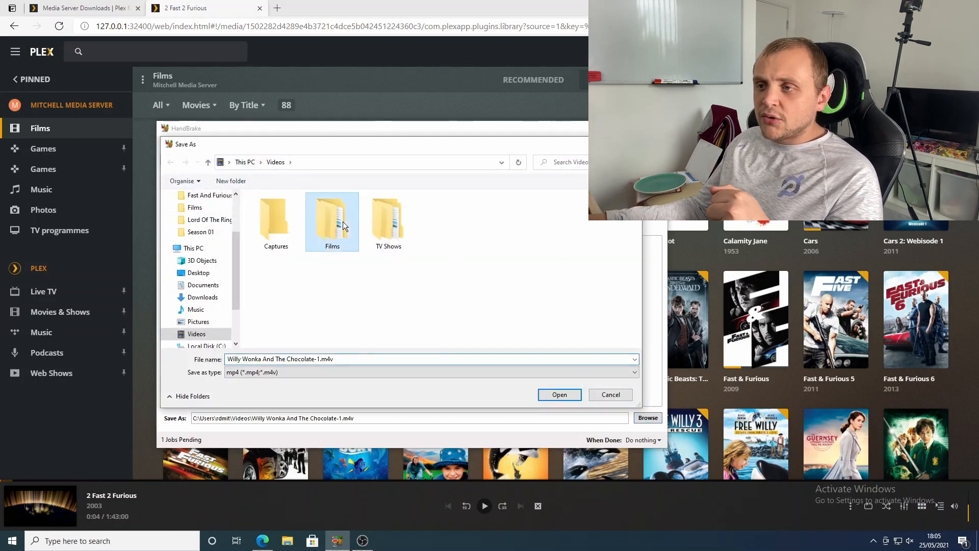
double_click(331, 221)
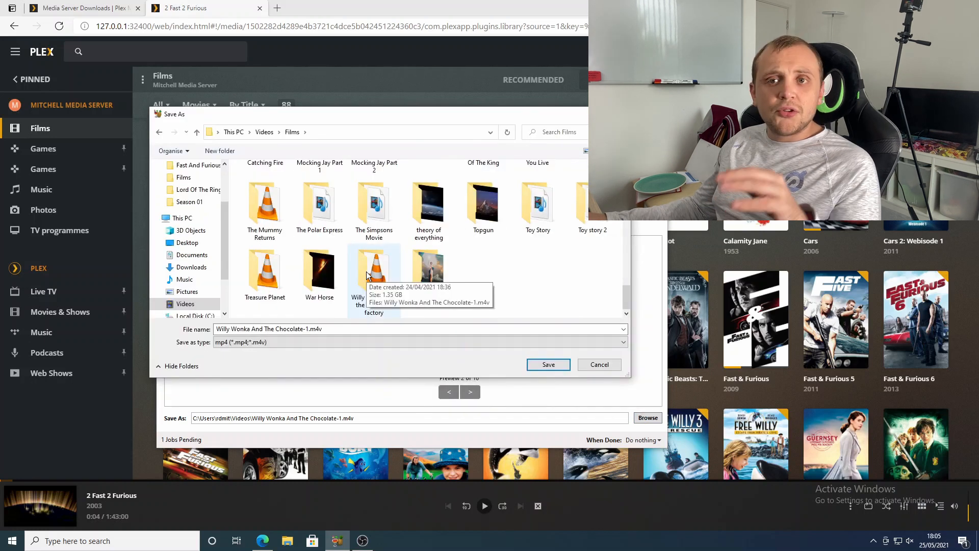
double_click(373, 266)
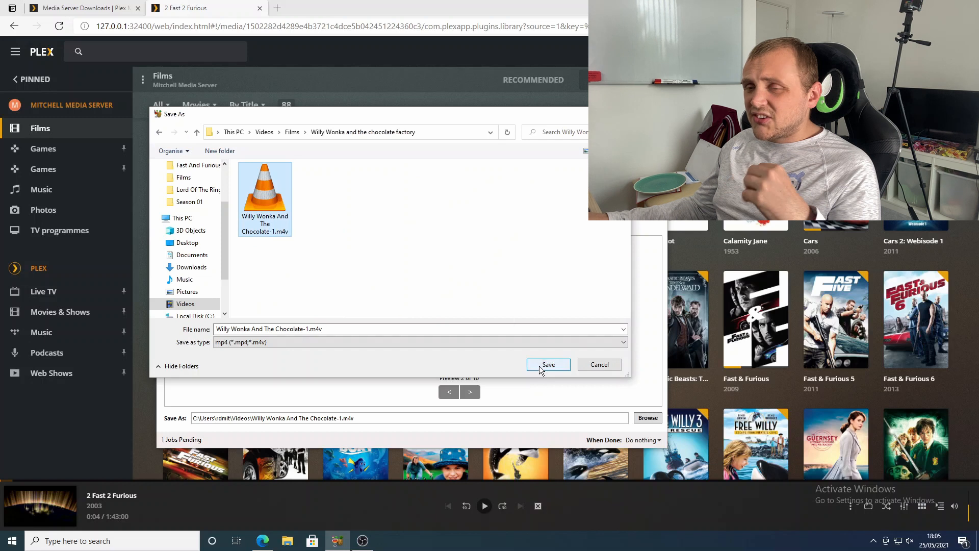
click(548, 365)
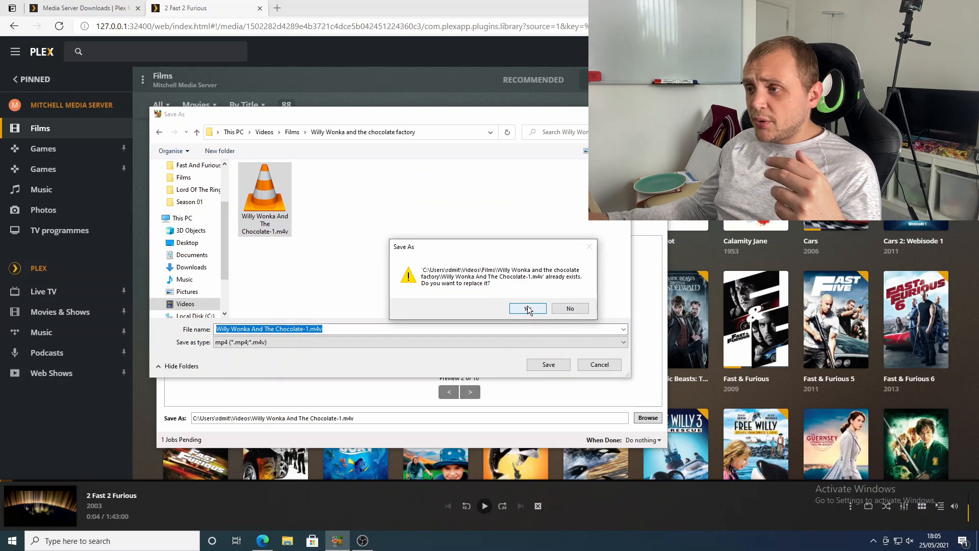
click(527, 308)
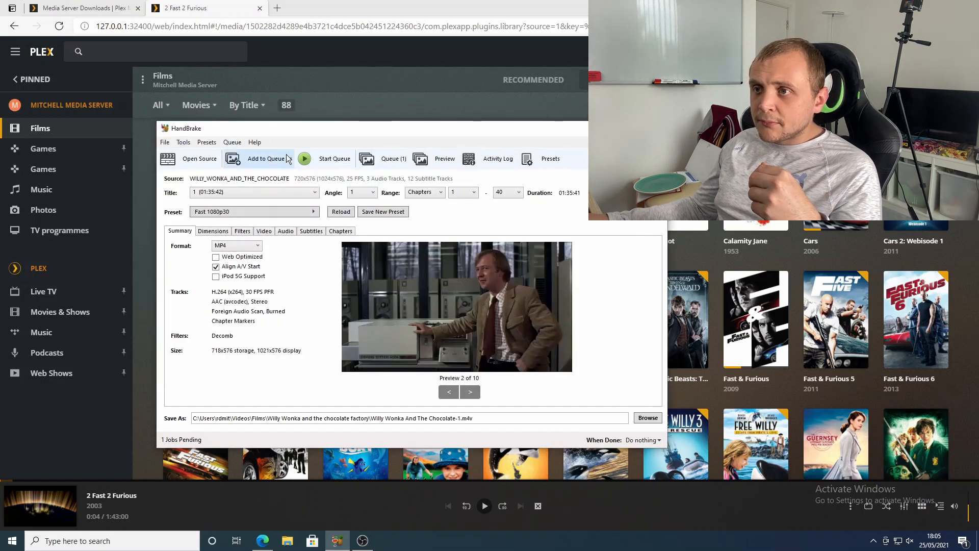
Add the current Willy Wonka title to the queue, overwriting output, and inspect the Westworld Season 1 eps 7 job.
click(265, 158)
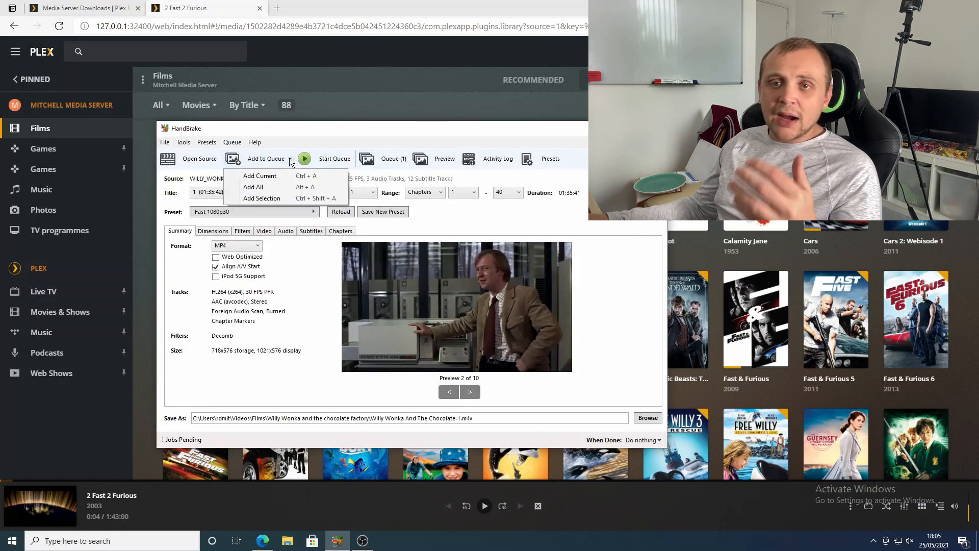
click(260, 175)
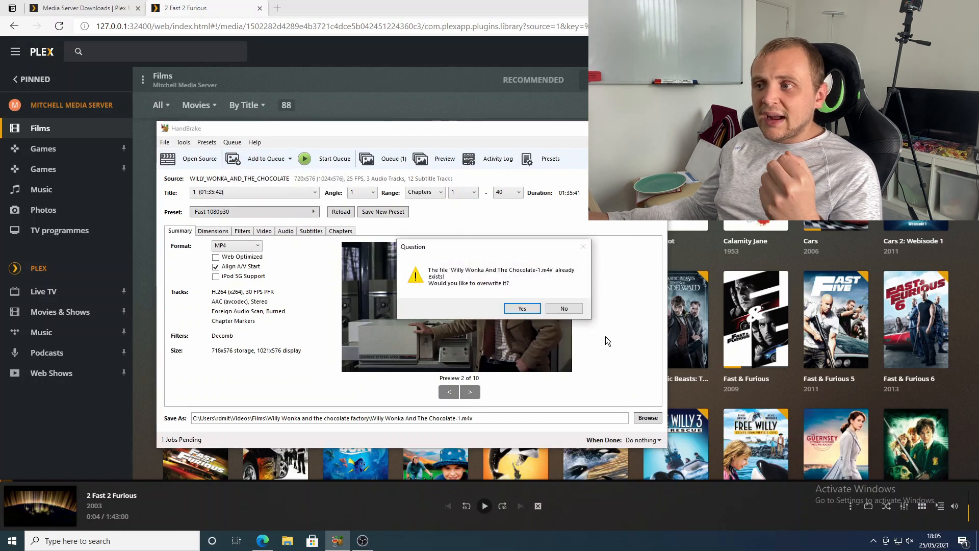
click(522, 308)
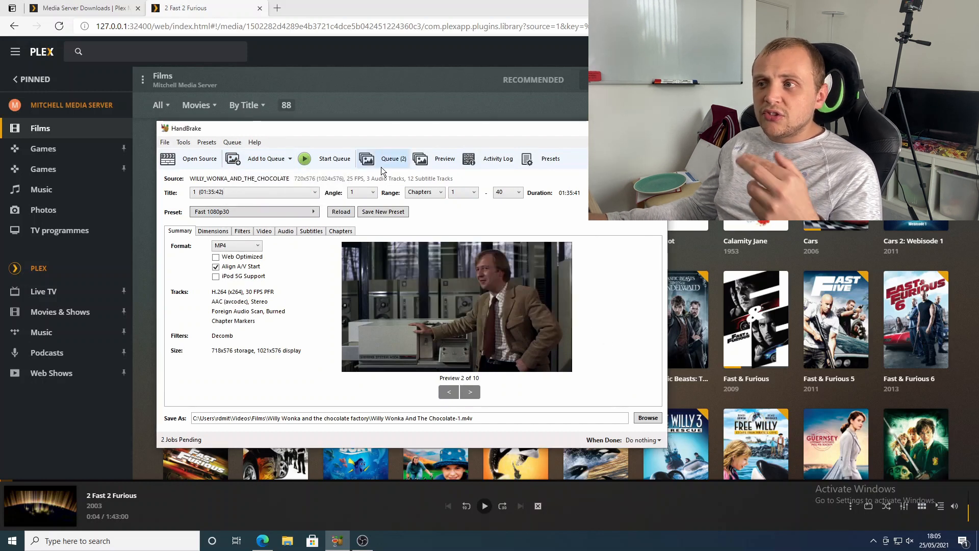
click(394, 158)
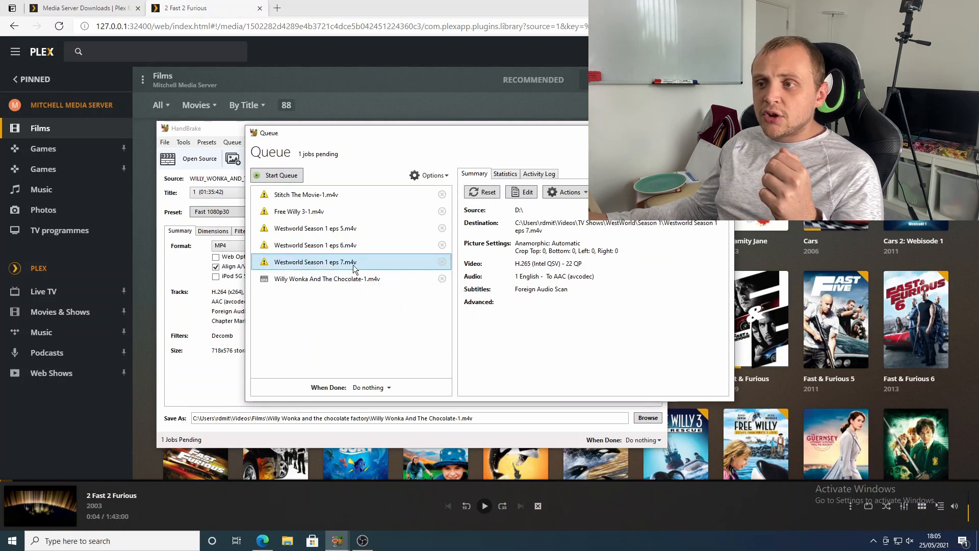
click(328, 278)
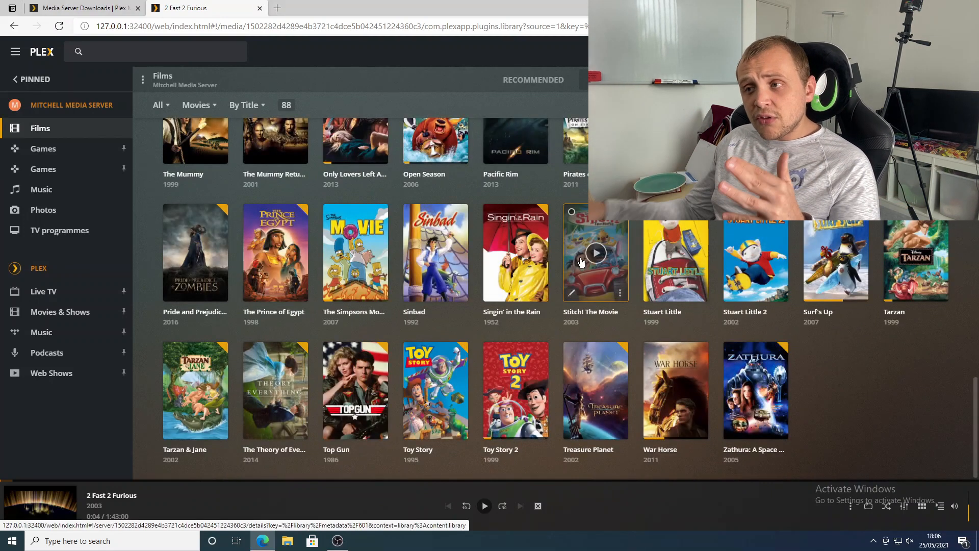
mouse_move(465, 202)
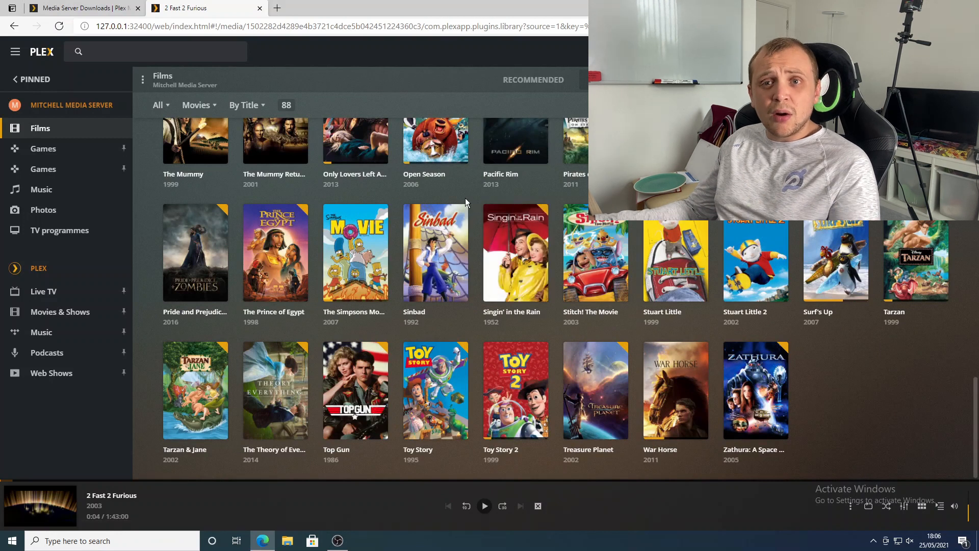